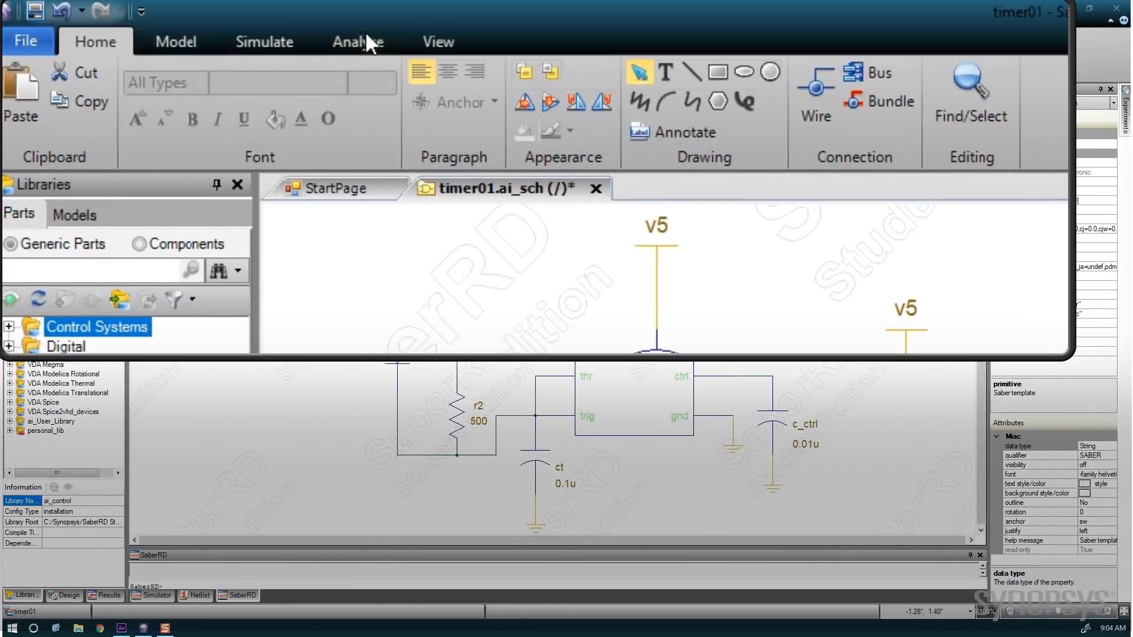
Launch the Worst-Case Analysis tool from the Analyze tools for the 555 timer schematic
click(357, 41)
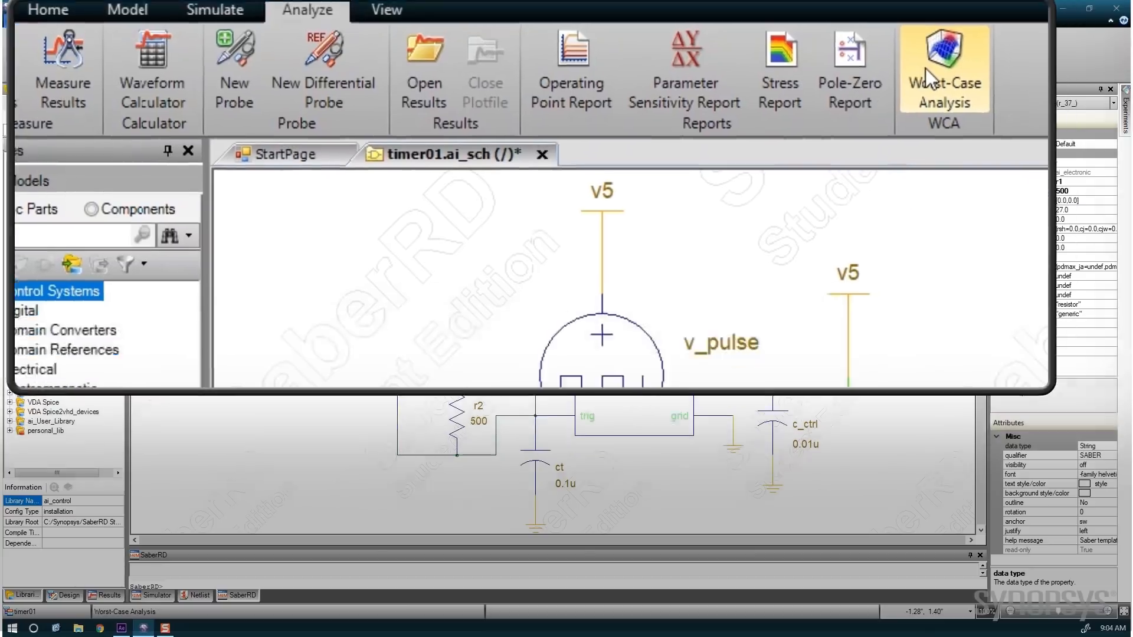
click(943, 65)
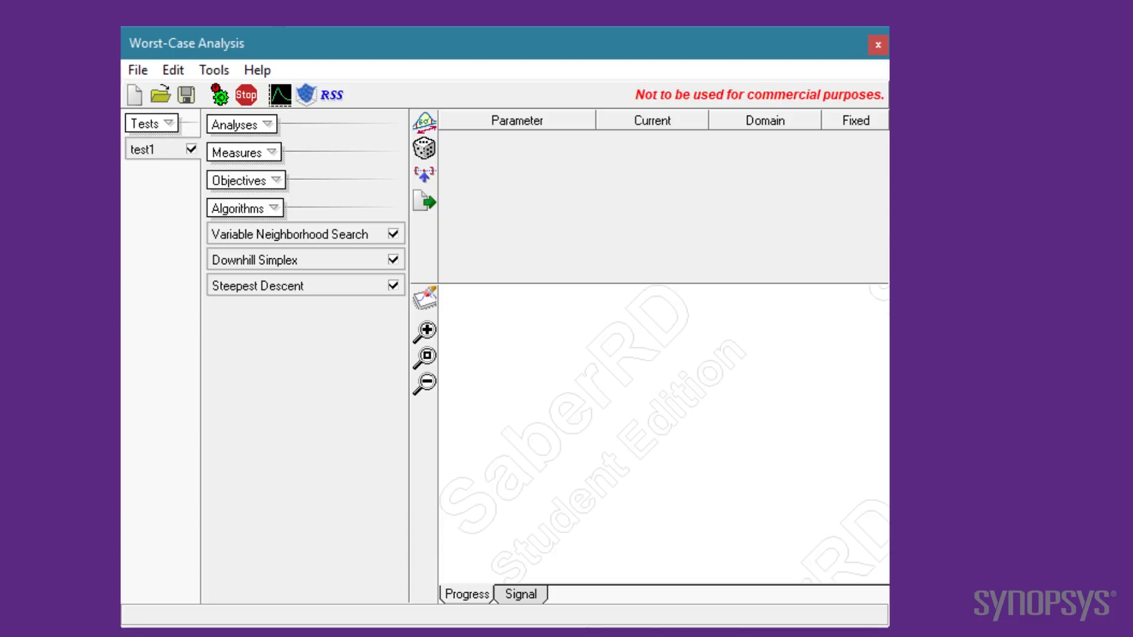
mouse_move(425, 120)
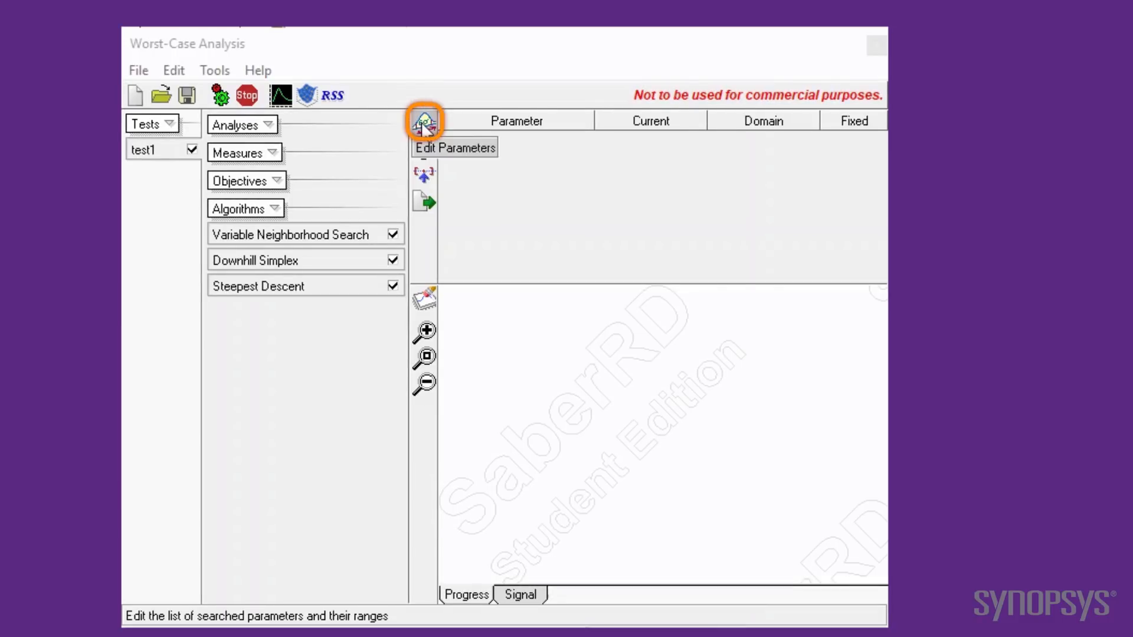
Add timer02's r.r1 nominal resistance rnom as a searched parameter
click(424, 121)
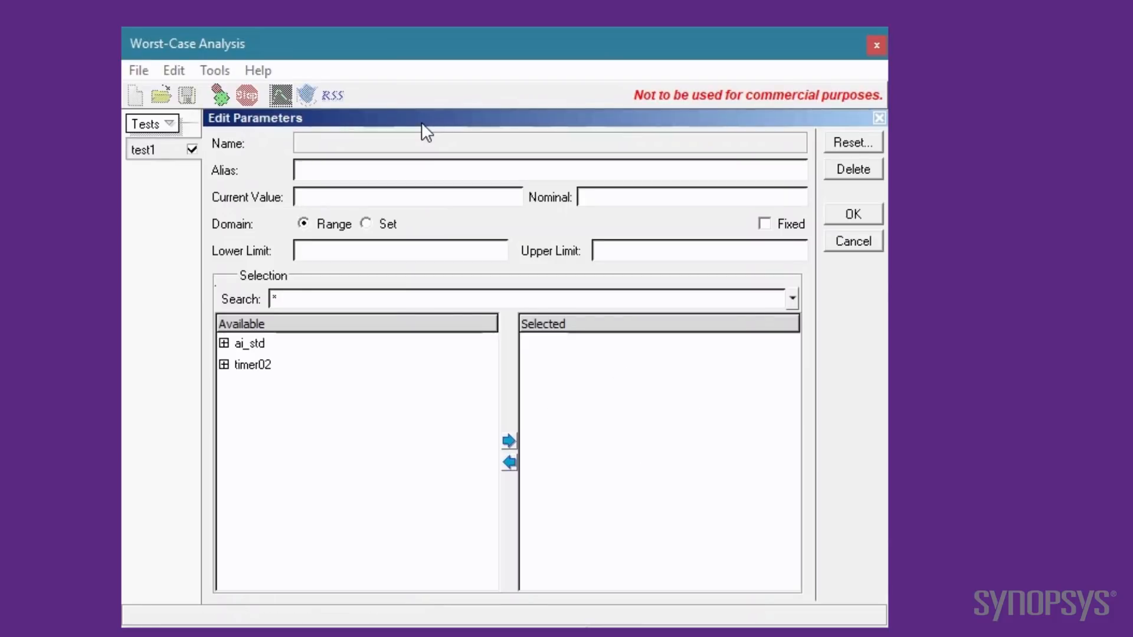
click(224, 364)
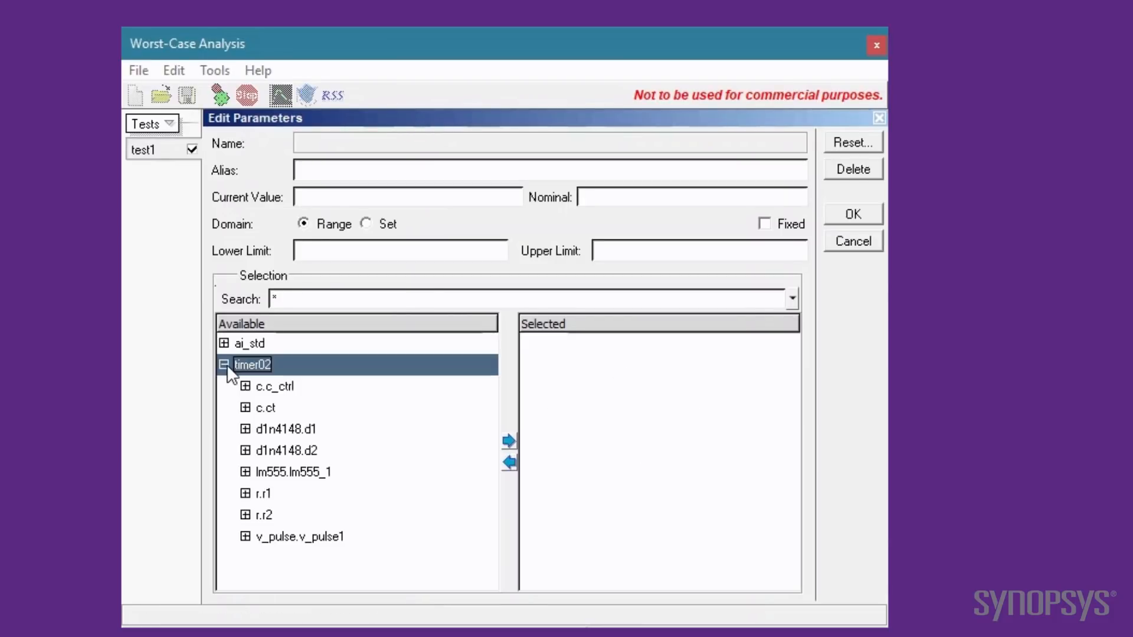
click(263, 494)
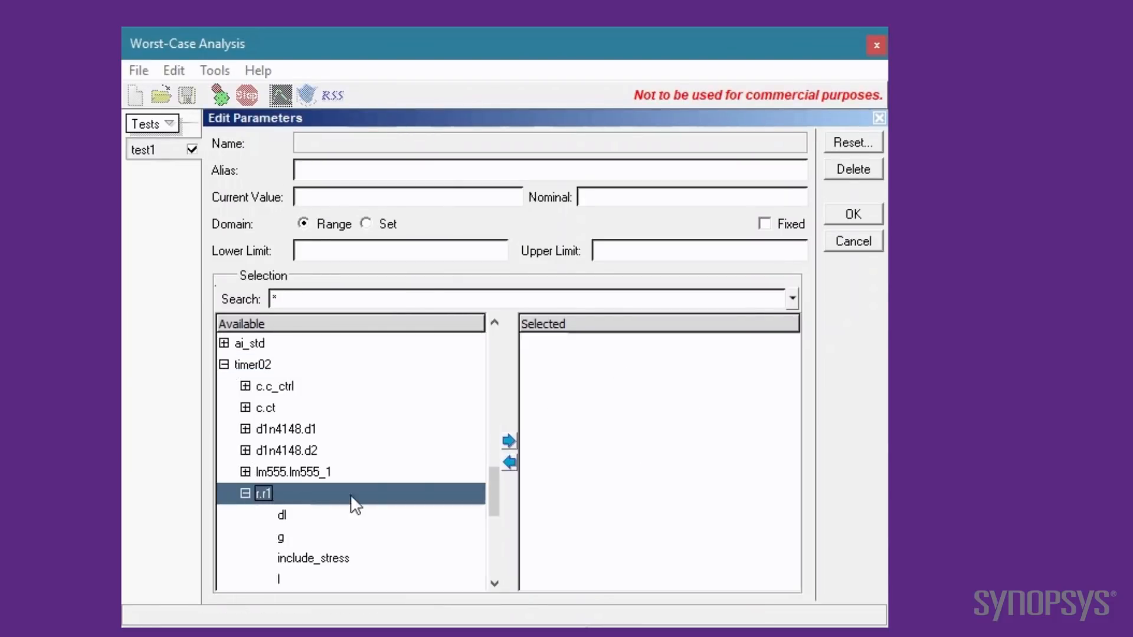
scroll(down, 3)
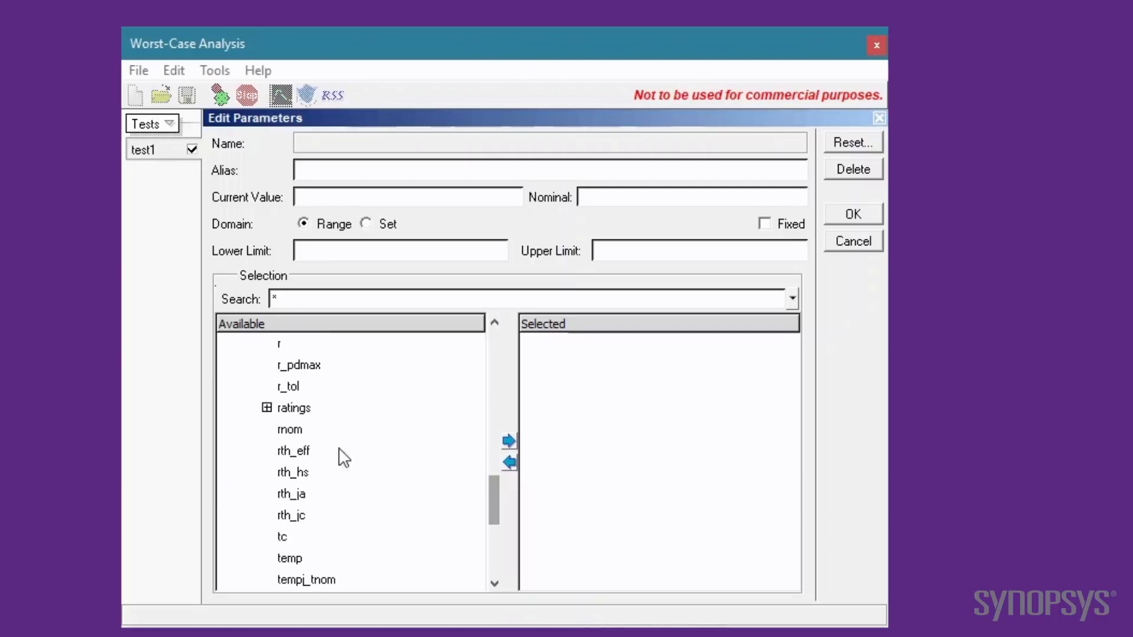
click(289, 429)
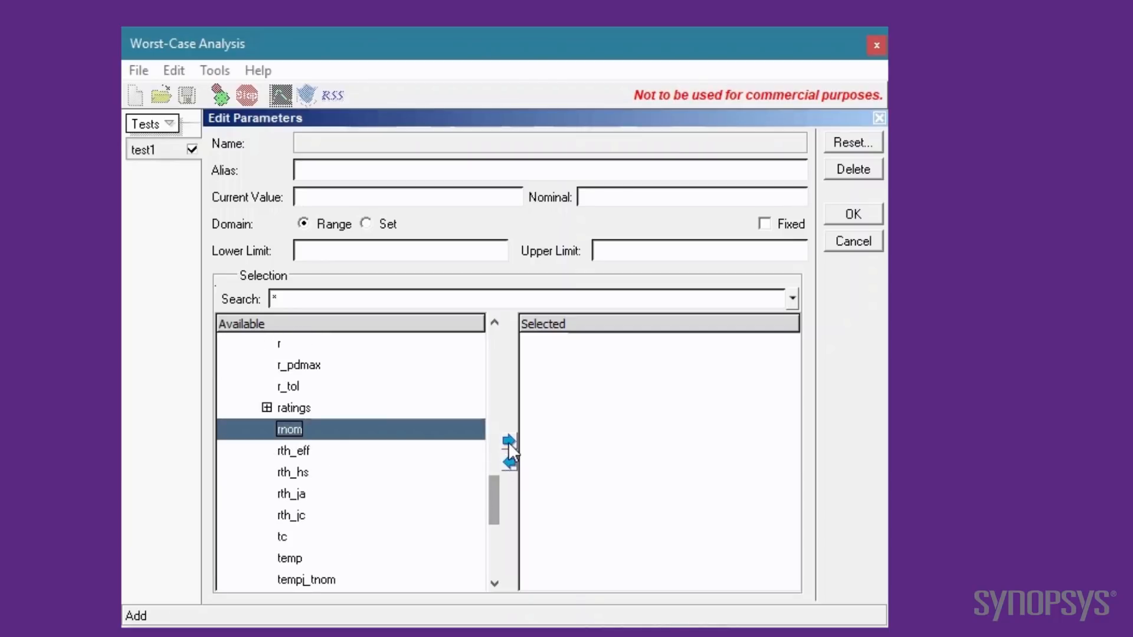
click(508, 442)
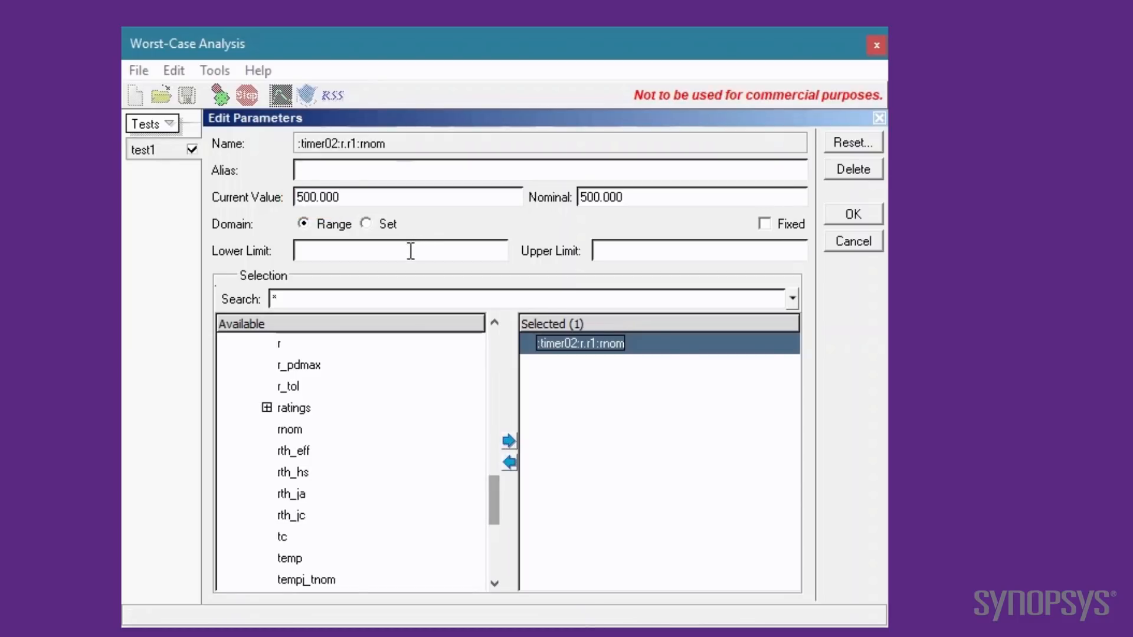
Range r1's rnom from 100 to 50k and add r.r2's rnom as a second searched parameter
click(399, 250)
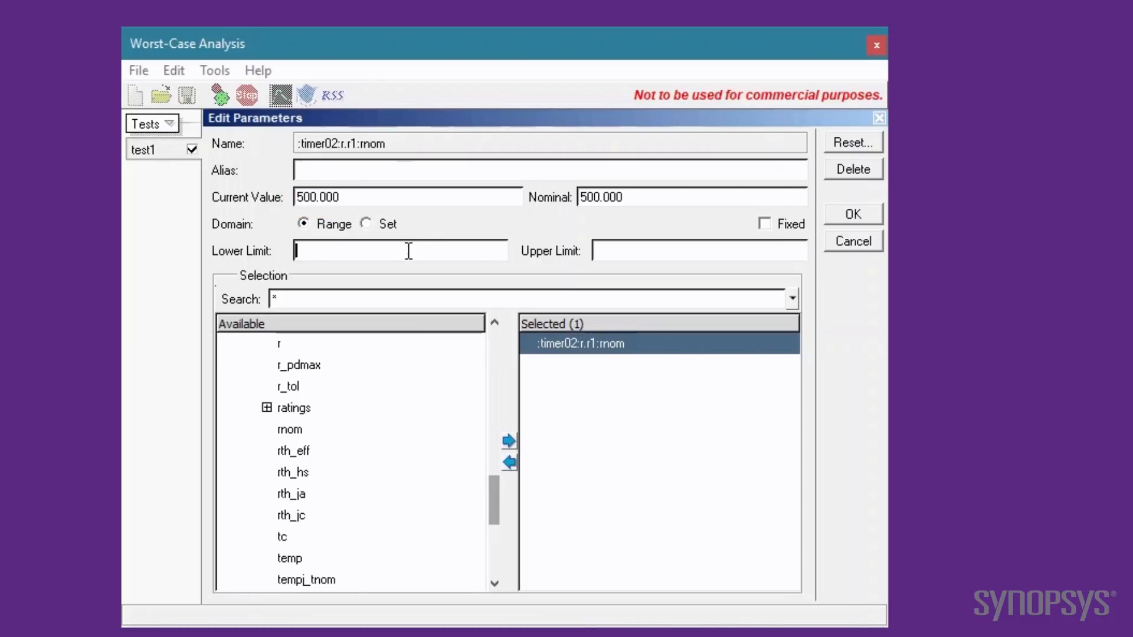
text(100)
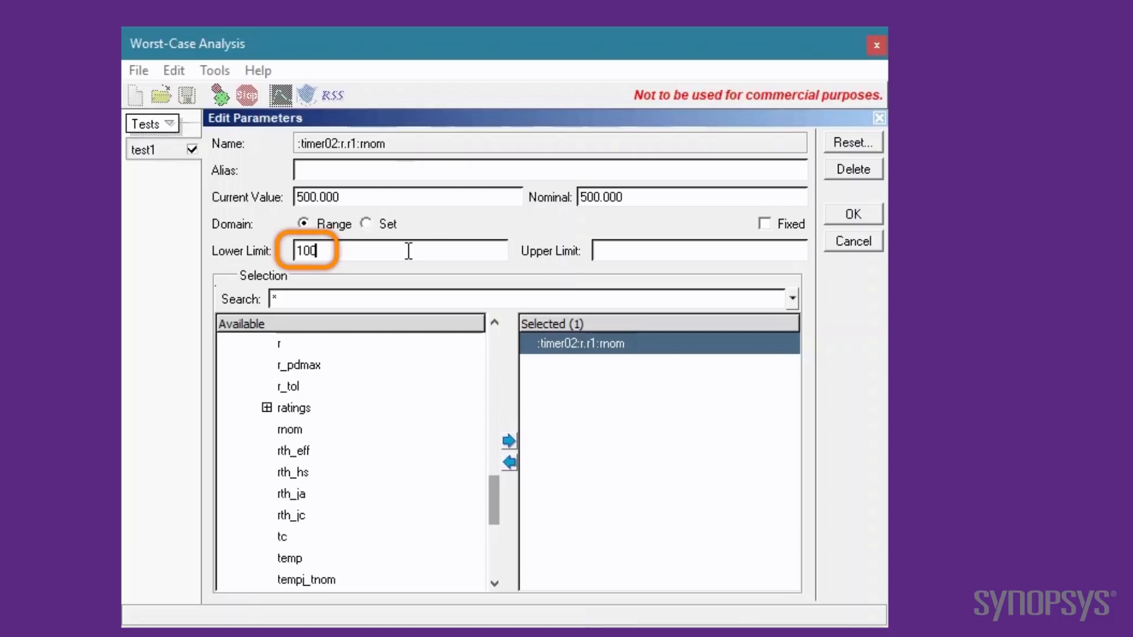
text(50k)
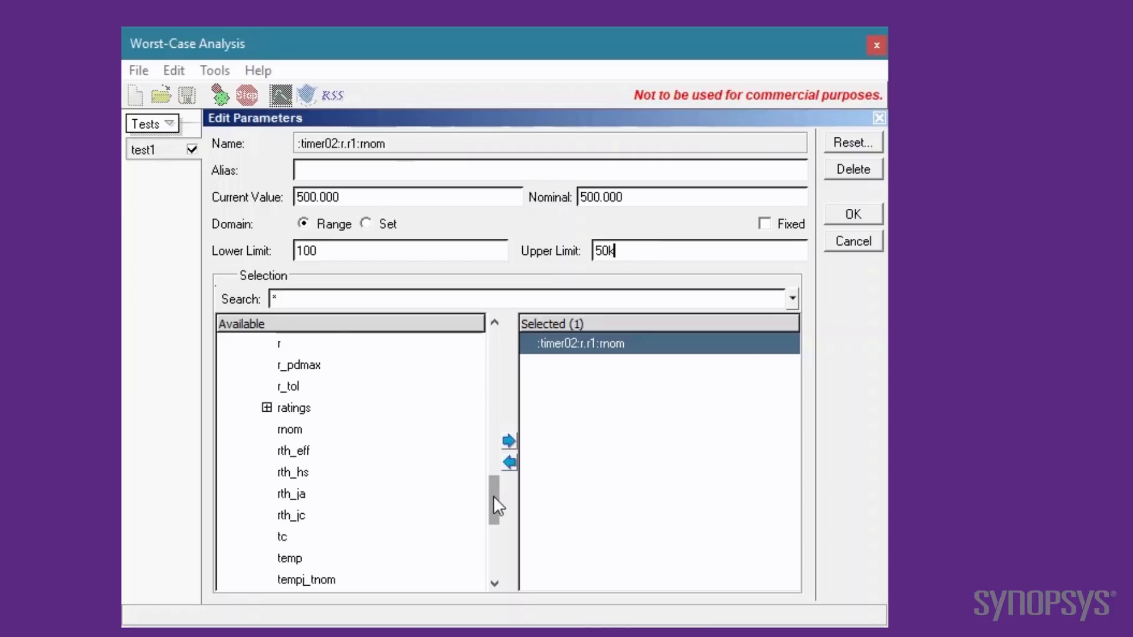
scroll(up, 3)
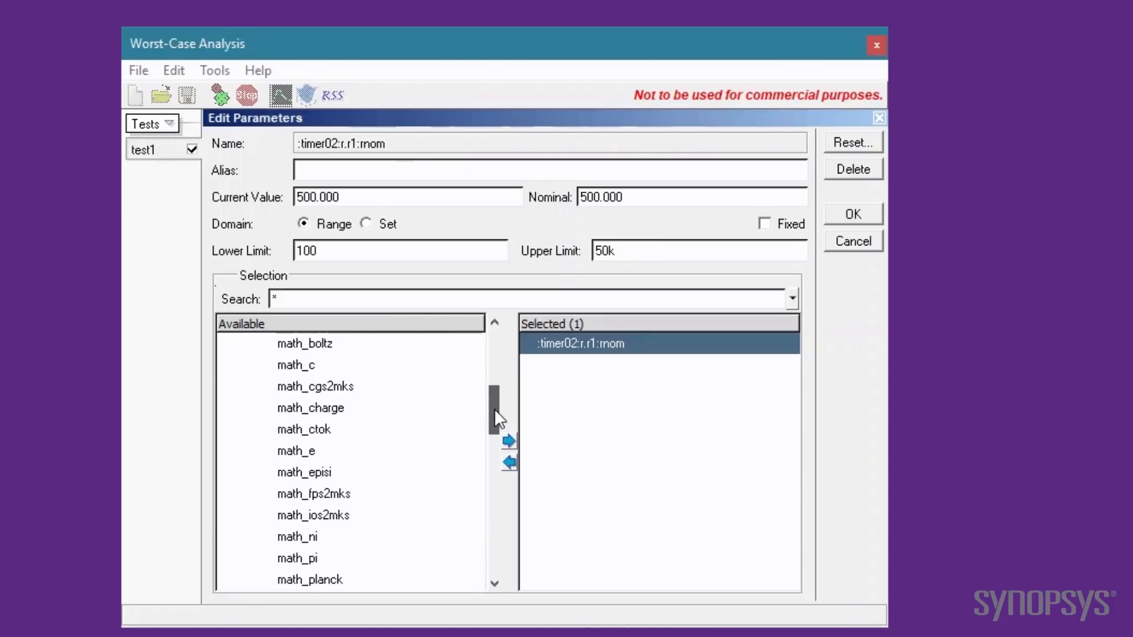
click(508, 442)
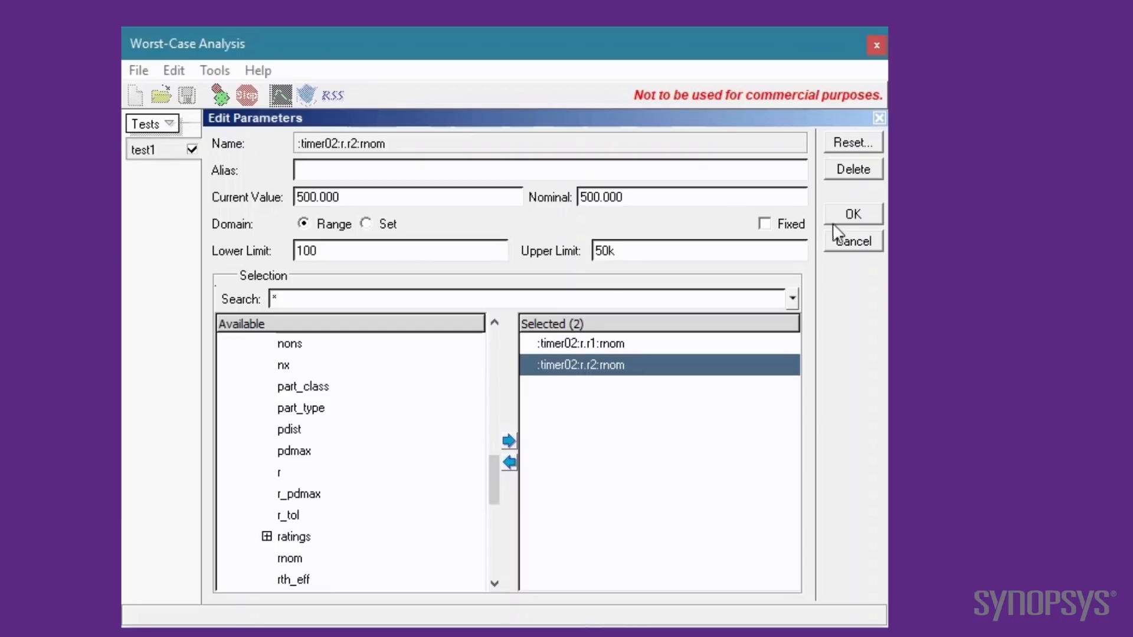
Accept both searched parameters and add a DC operating point analysis
click(852, 214)
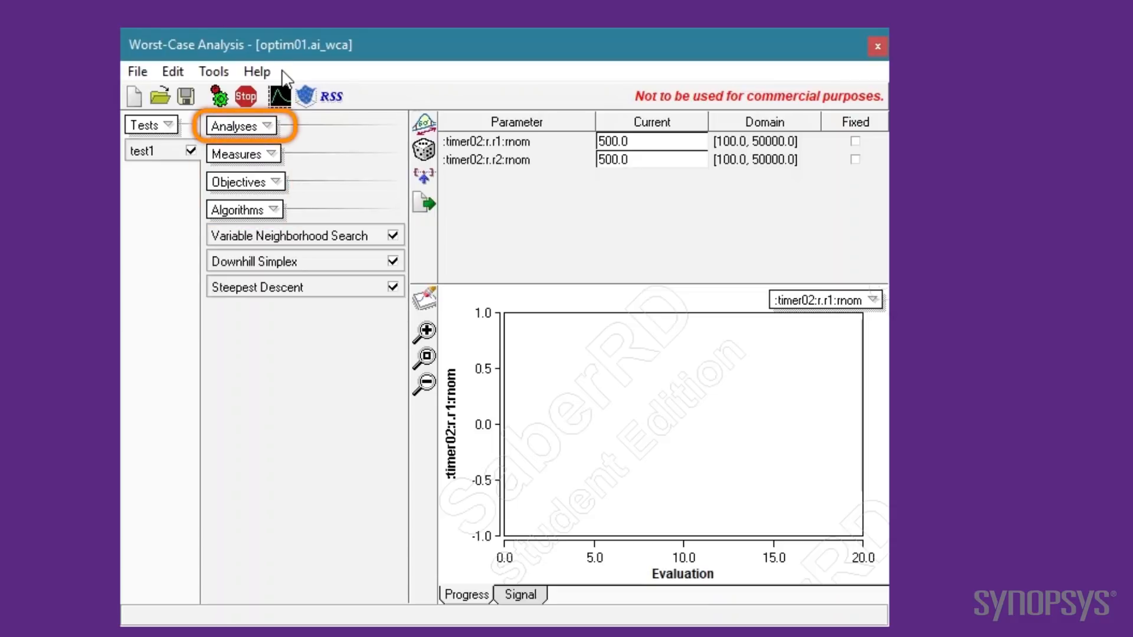
click(240, 125)
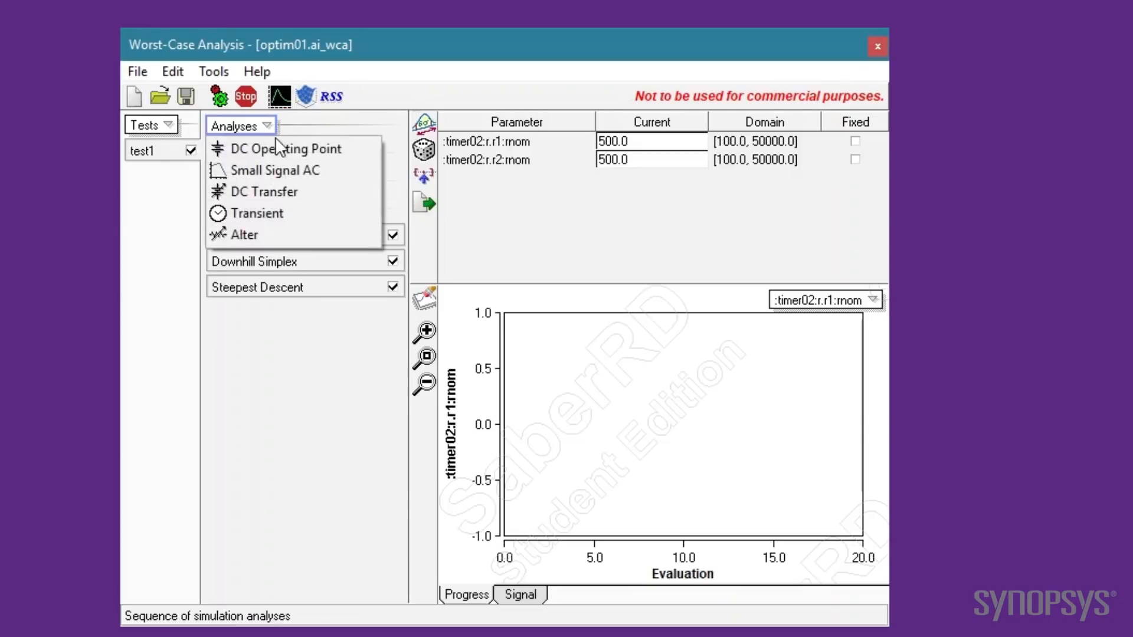
click(285, 149)
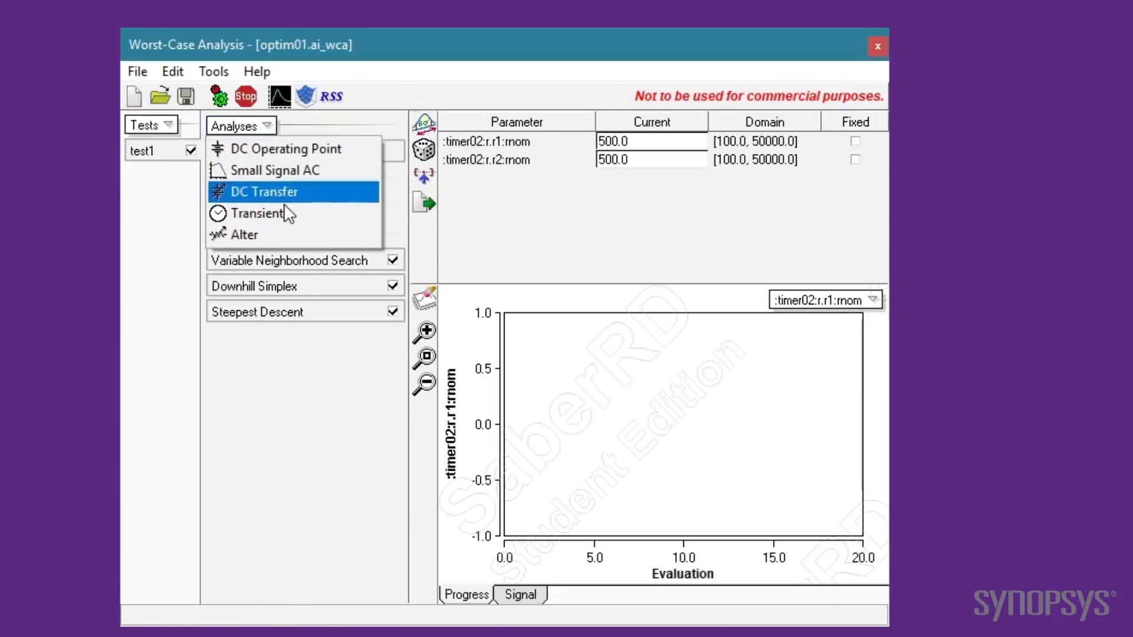
Add a transient analysis with end time 10m and time step 1u
click(260, 214)
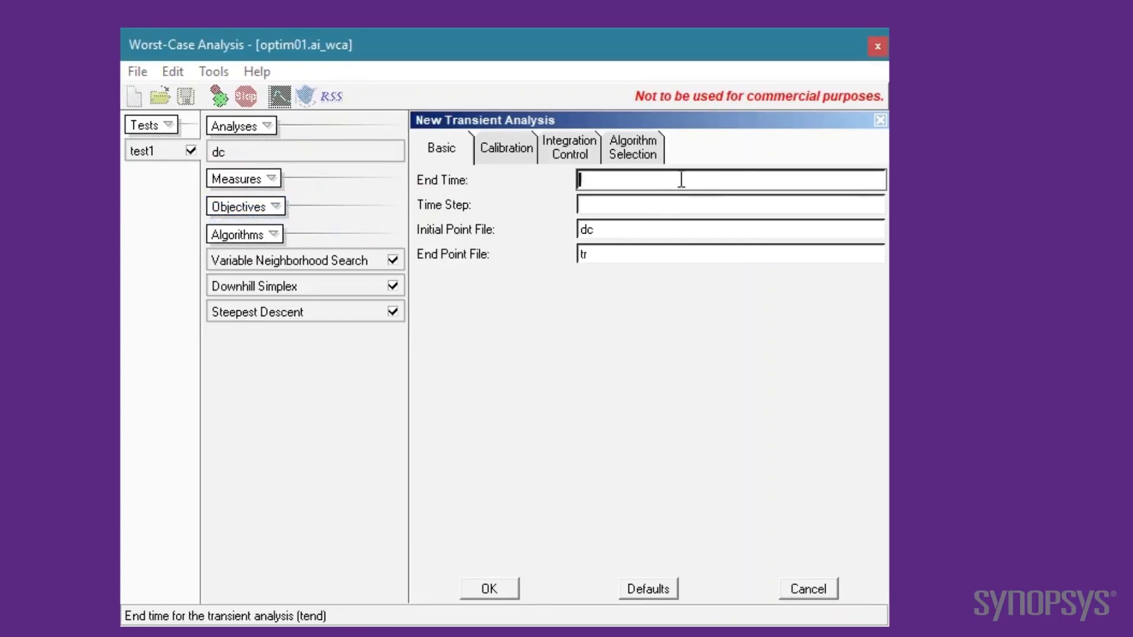
text(10m)
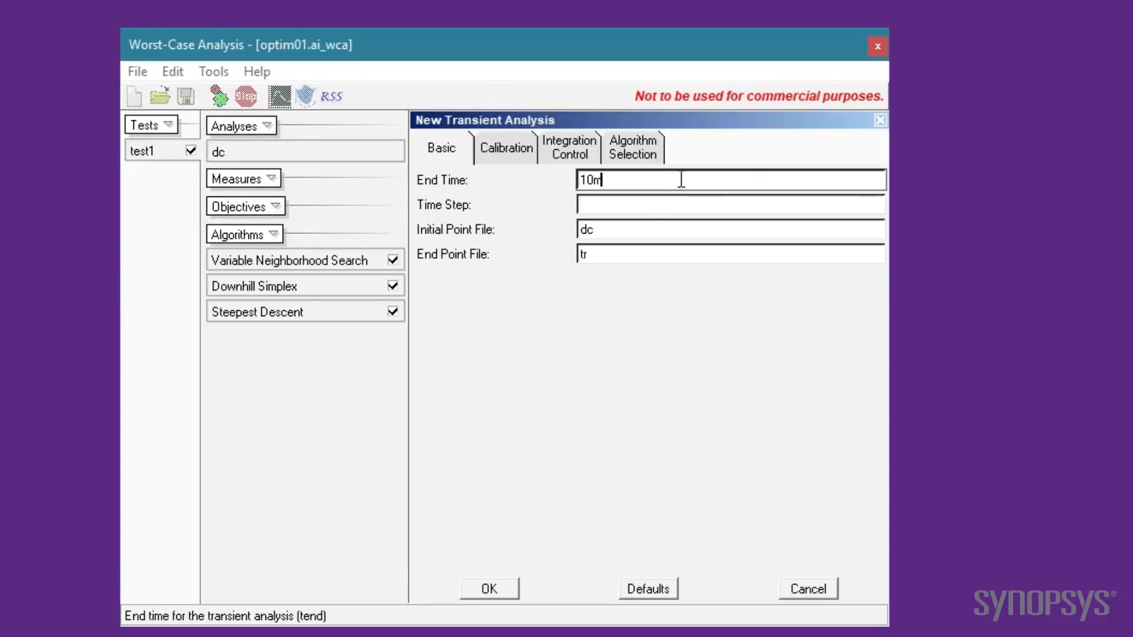
text(1u)
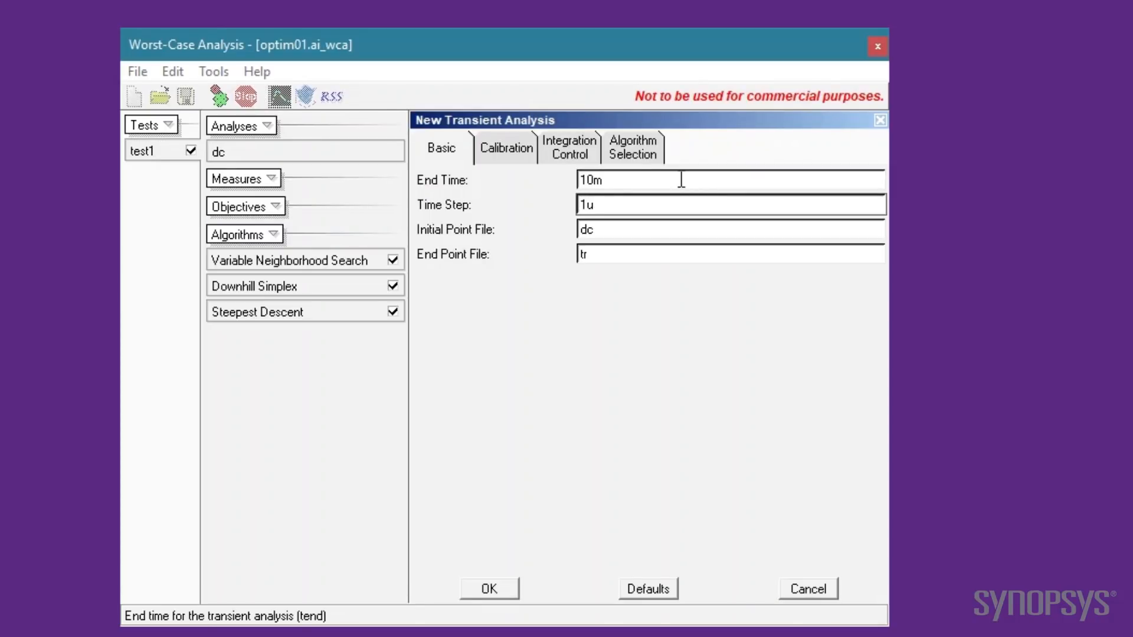
click(488, 589)
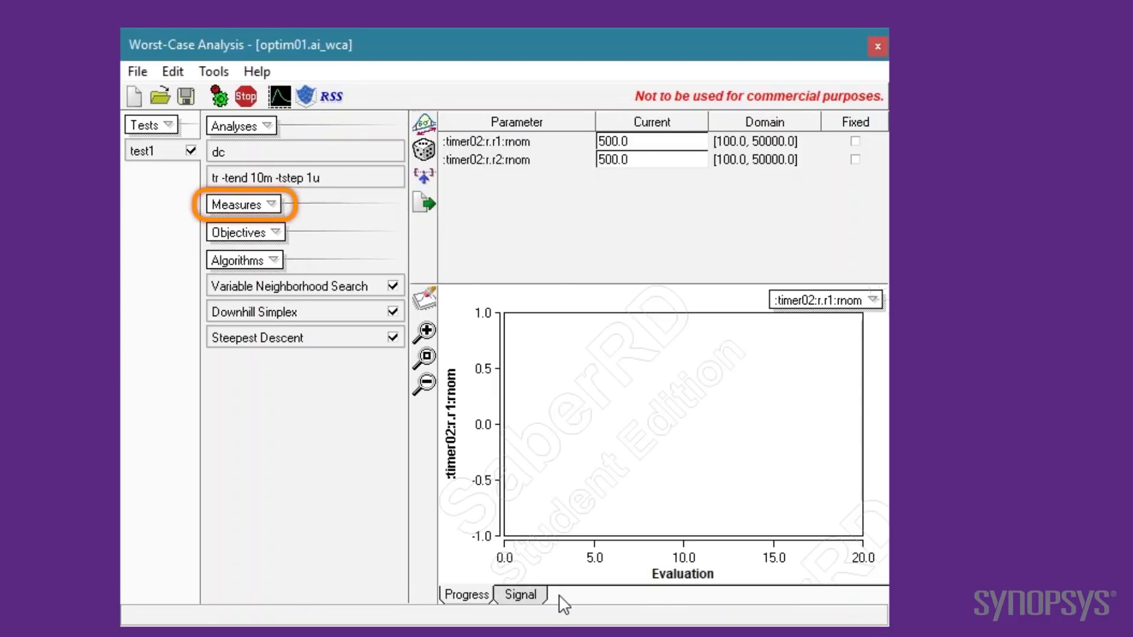
Create a measure named frequency on the timer02 output waveform's frequency
click(242, 205)
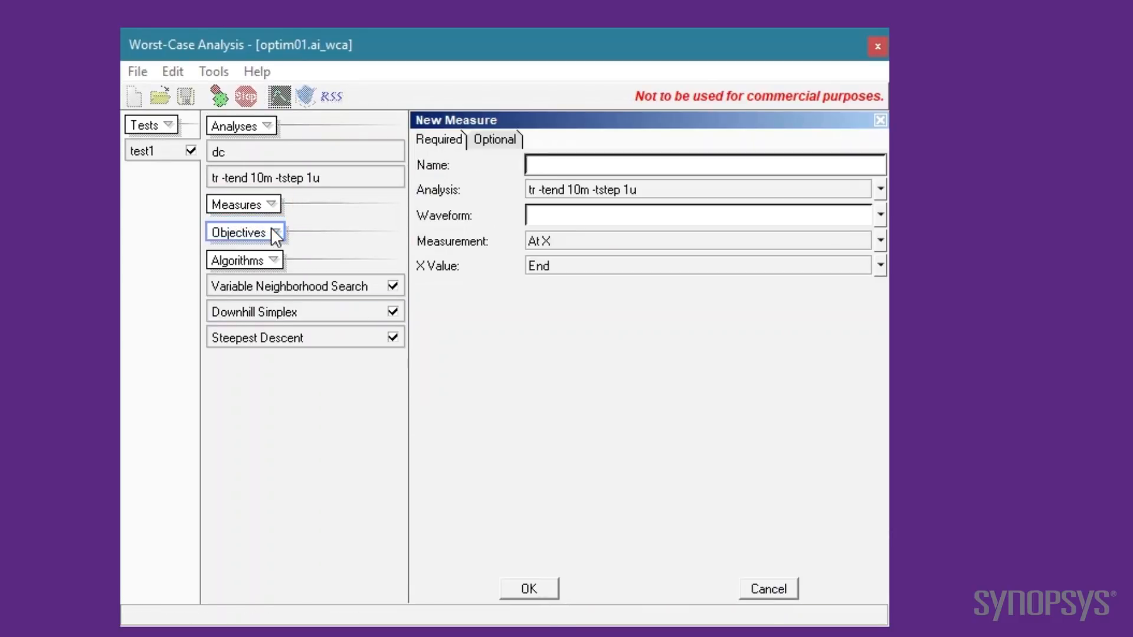
text(frequency)
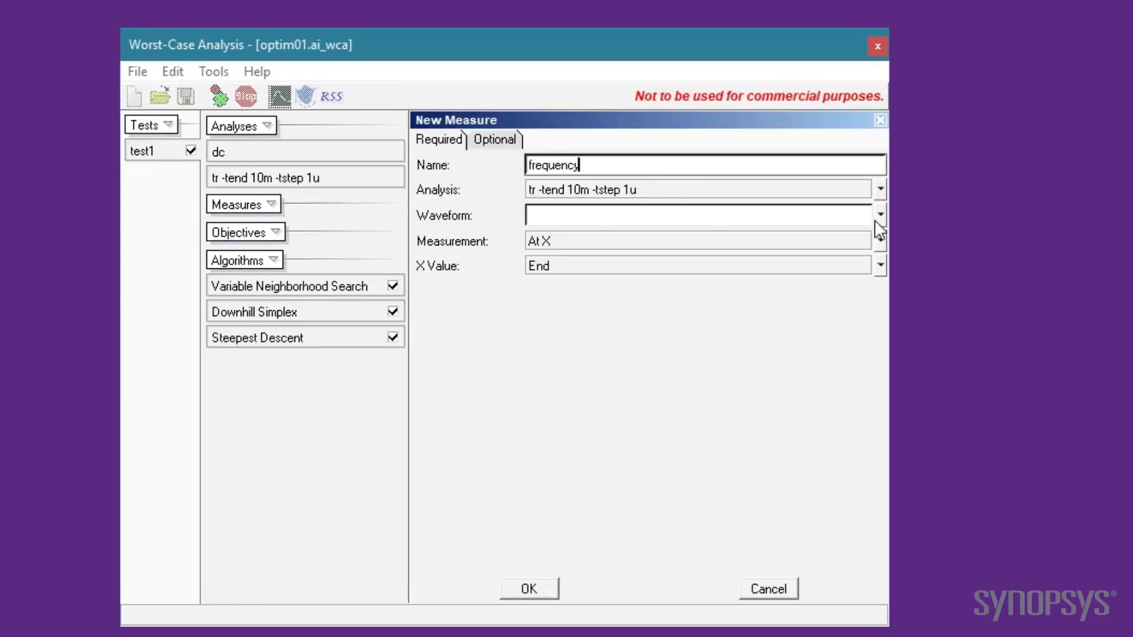
click(879, 215)
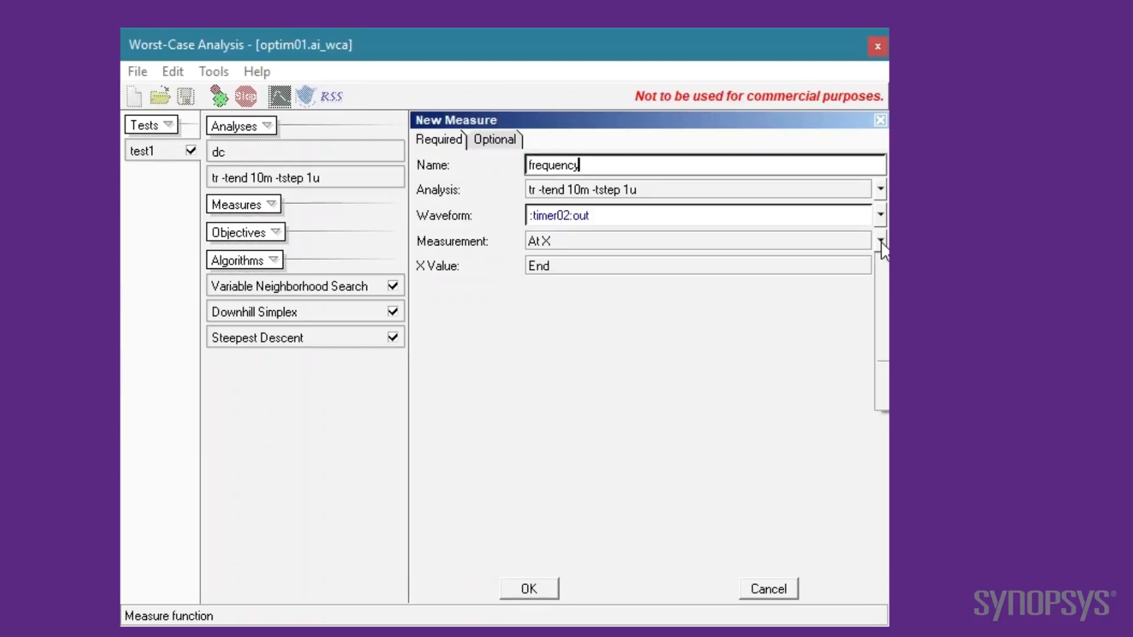
click(880, 241)
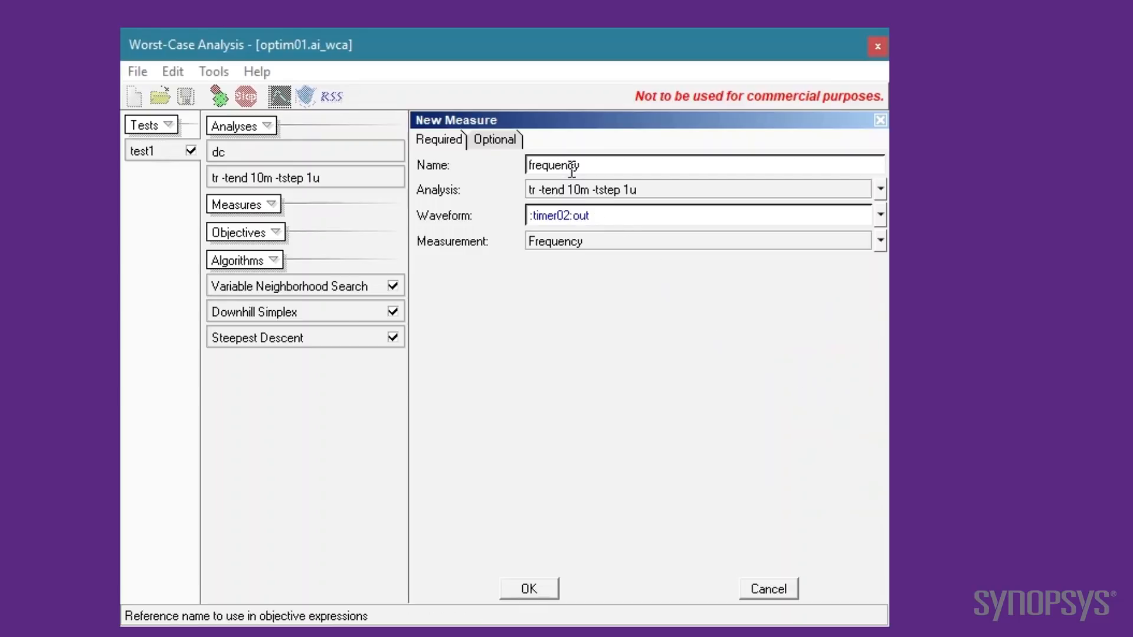
Restrict the frequency measure to X range 5m–10m with Count Minimum and add it to the test
click(495, 139)
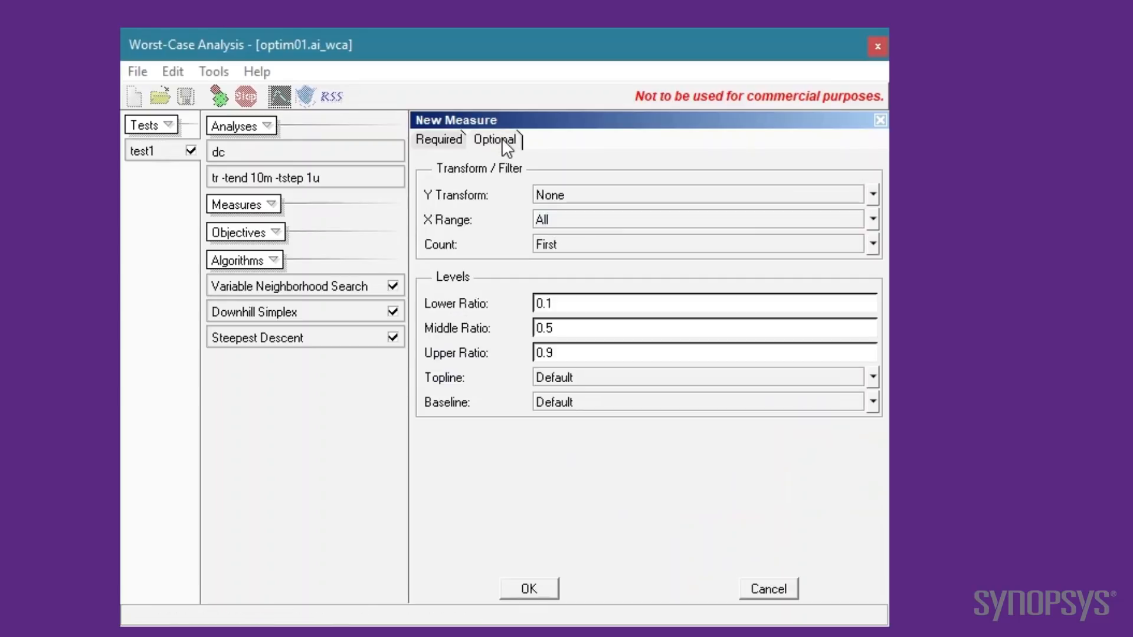
click(873, 220)
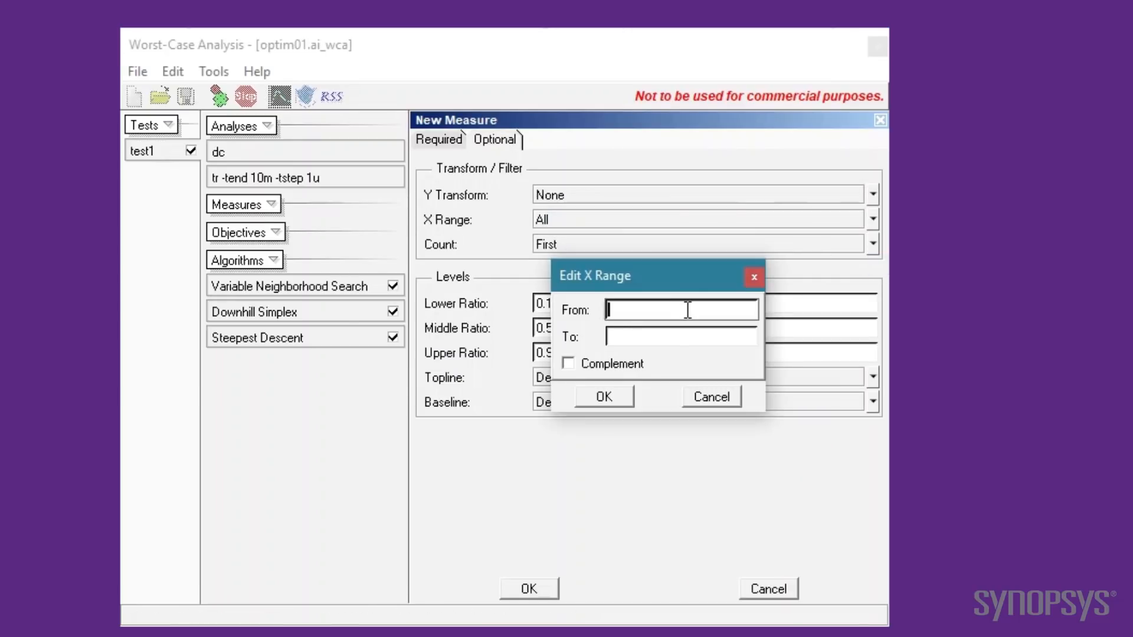
text(5m)
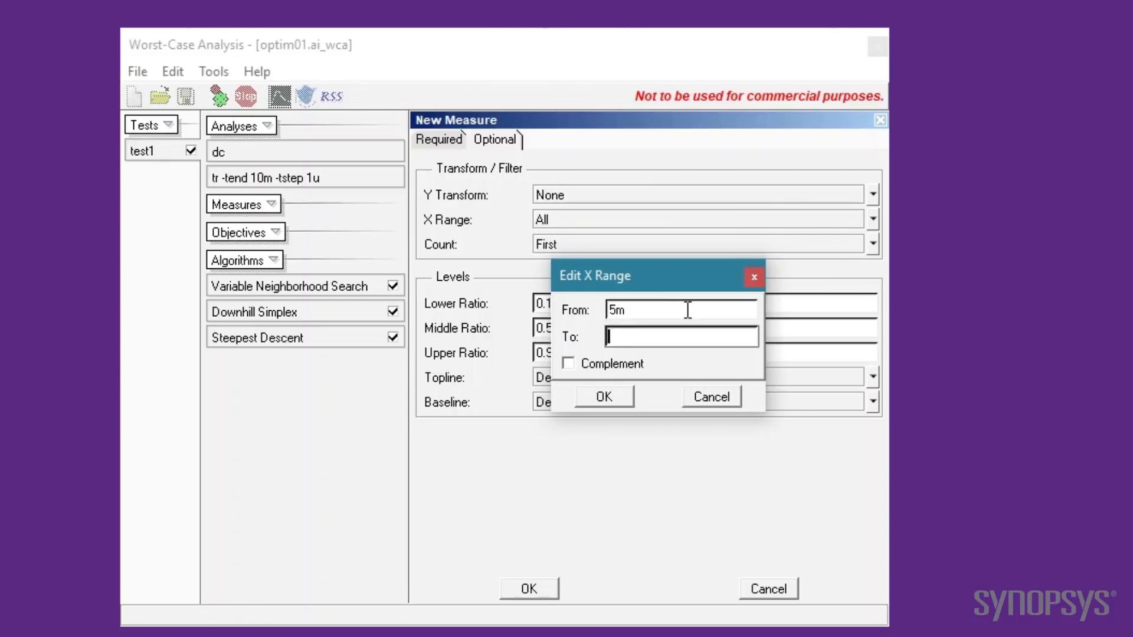
click(604, 397)
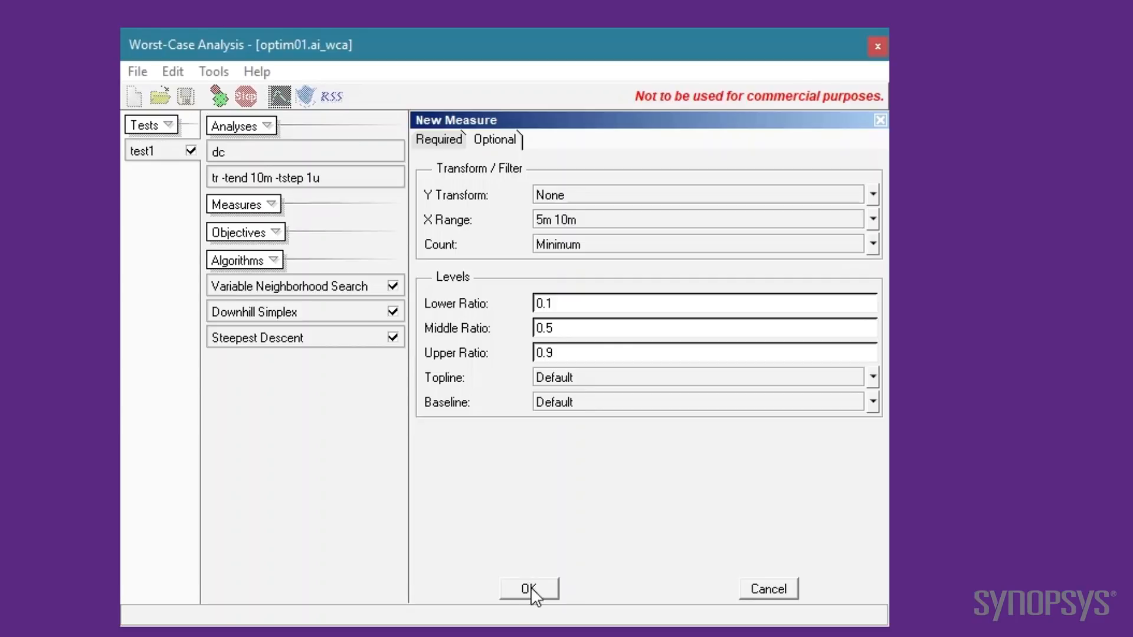
click(529, 589)
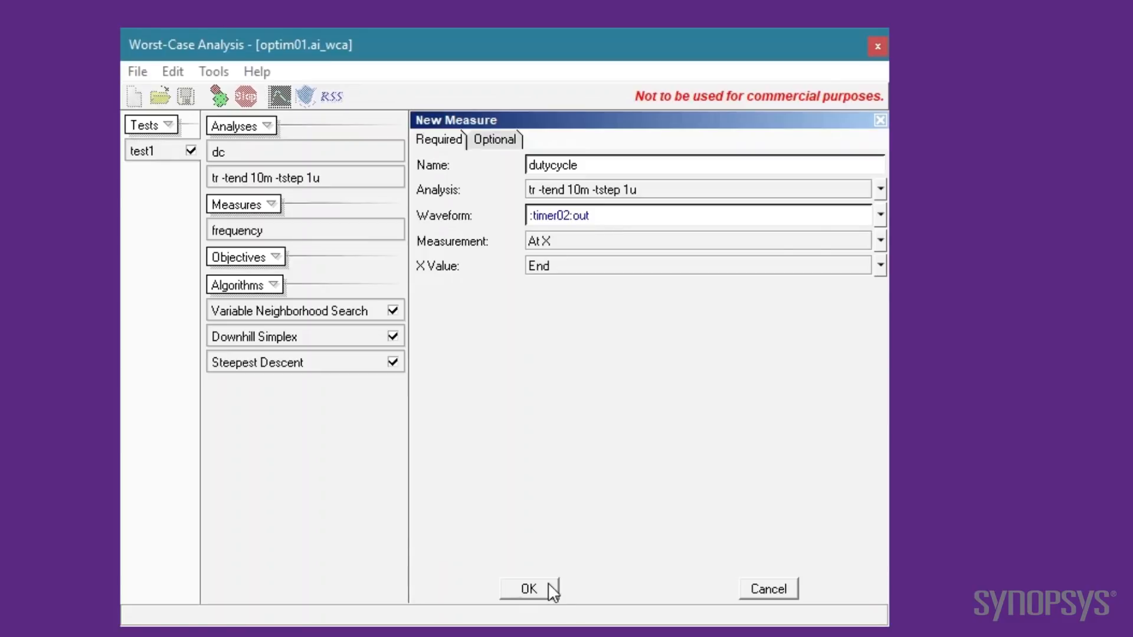
Add a dutycycle measure on :timer02:out over 5m–10m with Count Minimum
click(701, 241)
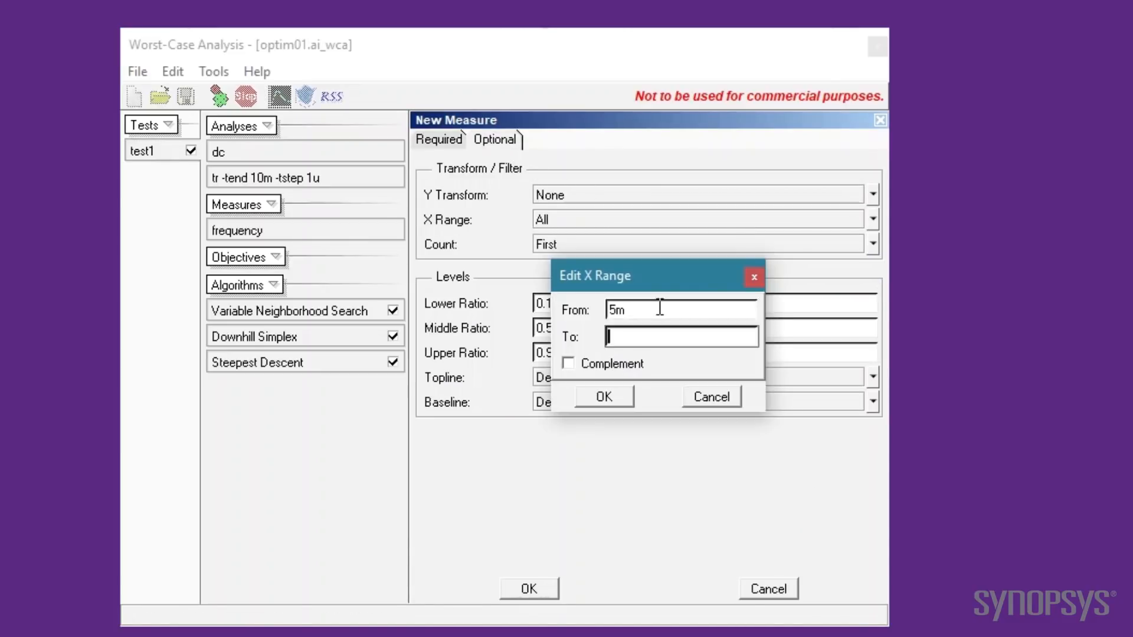
click(603, 397)
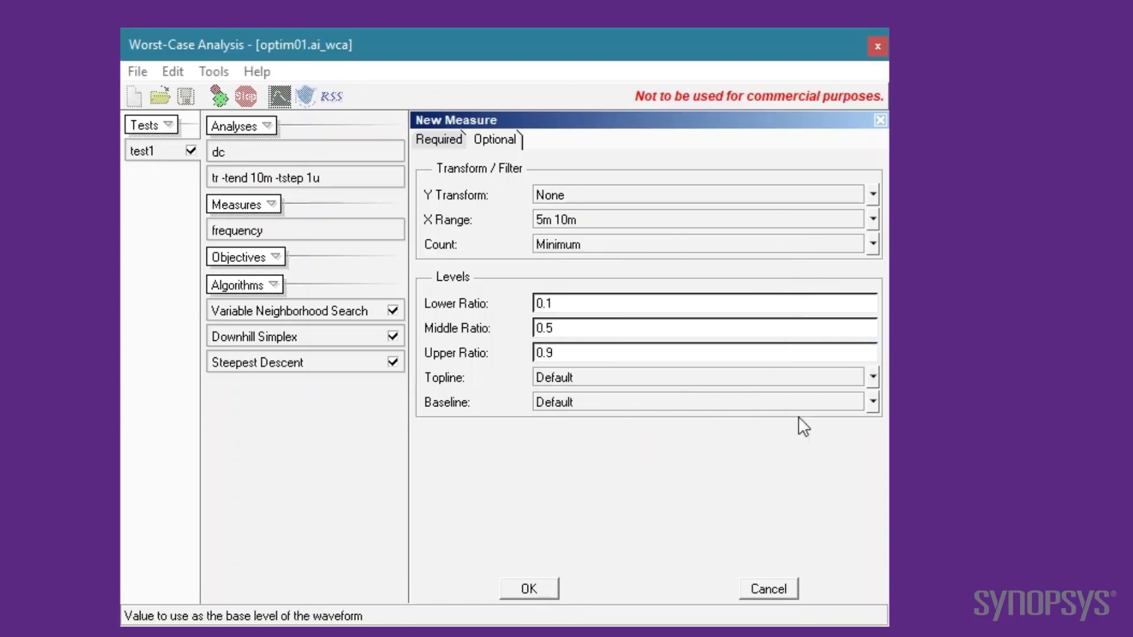
click(527, 588)
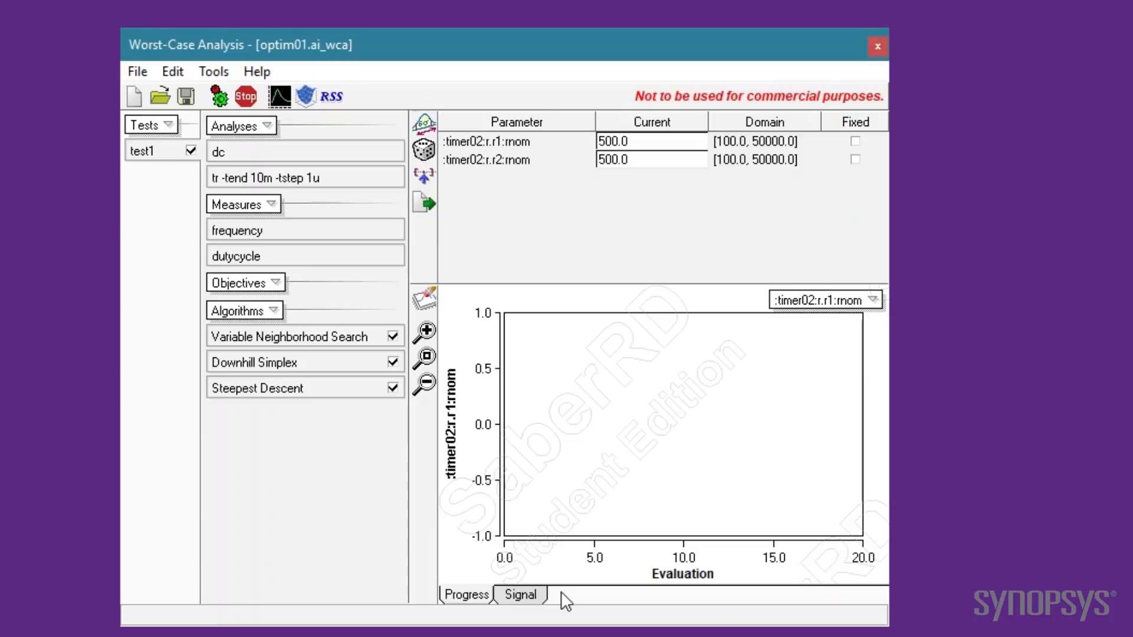
Enter the objectives bounding frequency within 999–1001 and dutycycle within 0.499–0.501
click(243, 282)
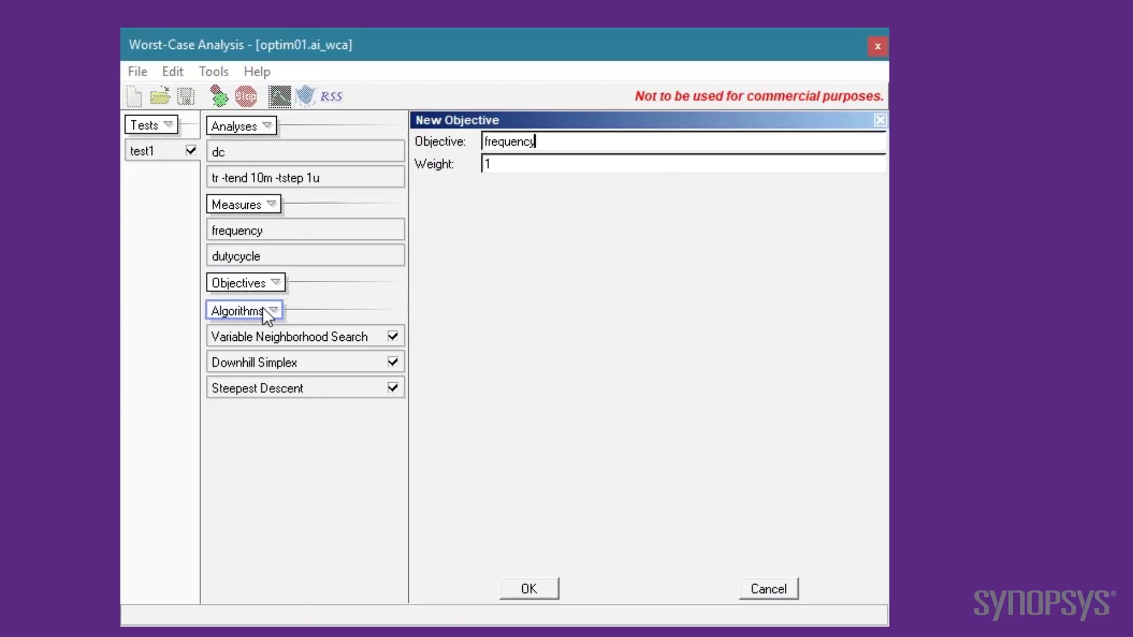
text(<10)
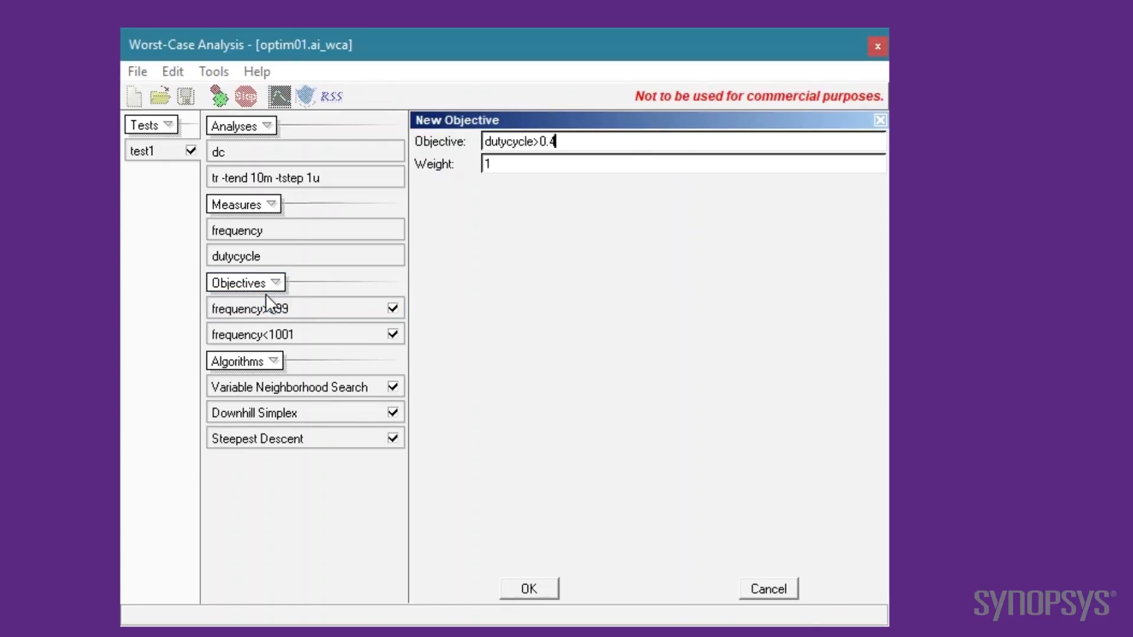
click(528, 587)
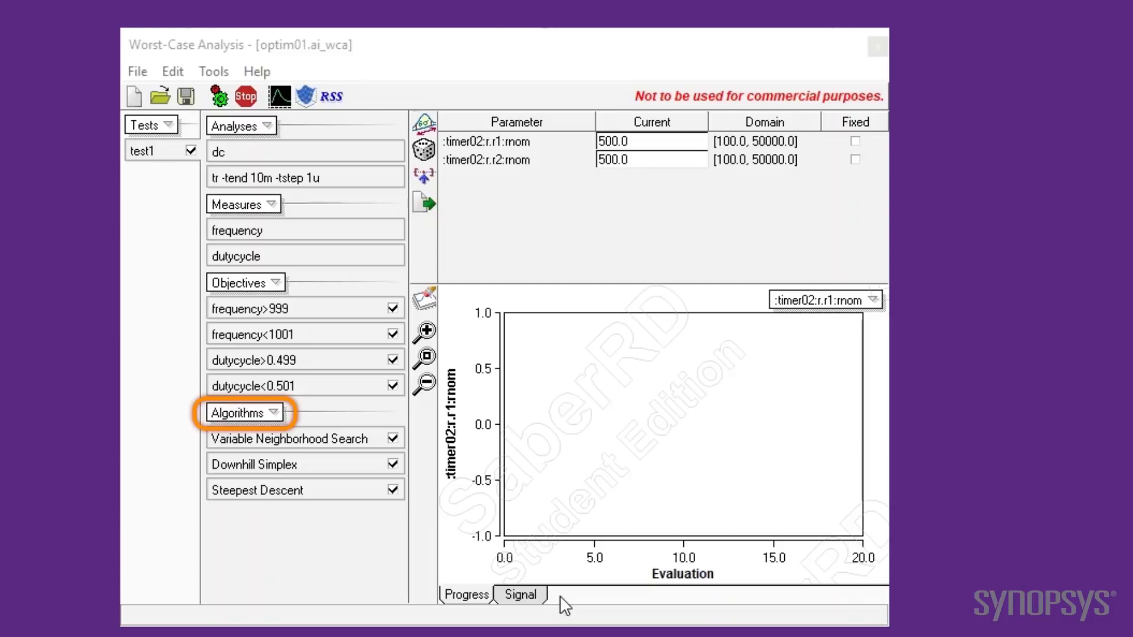
Set the algorithm sequence looping to a single loop and confirm
click(243, 413)
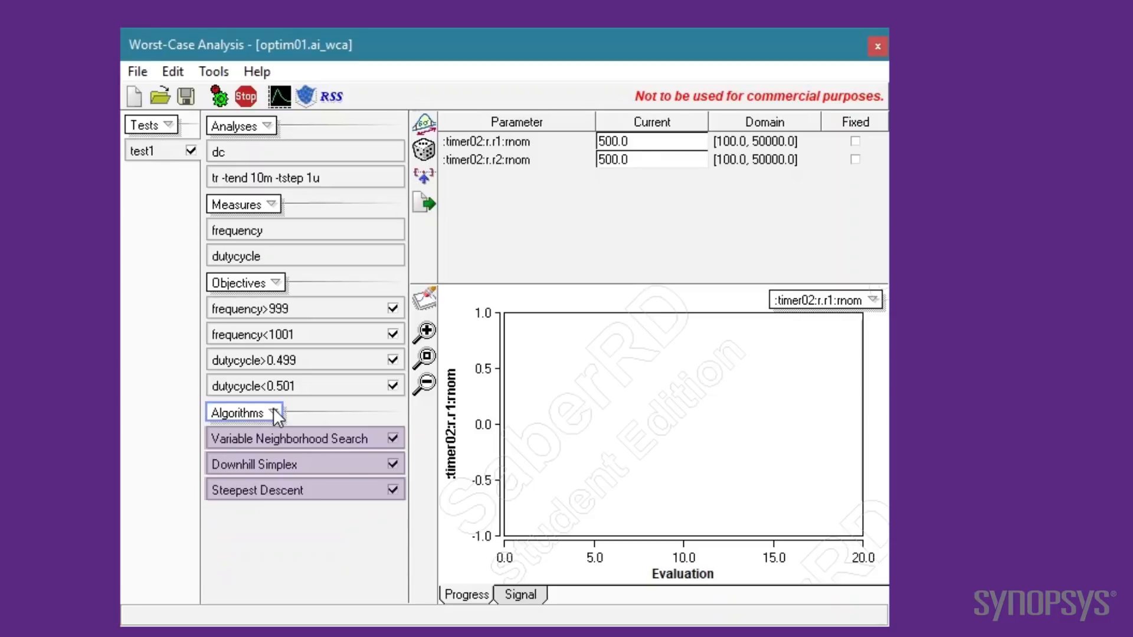
click(244, 413)
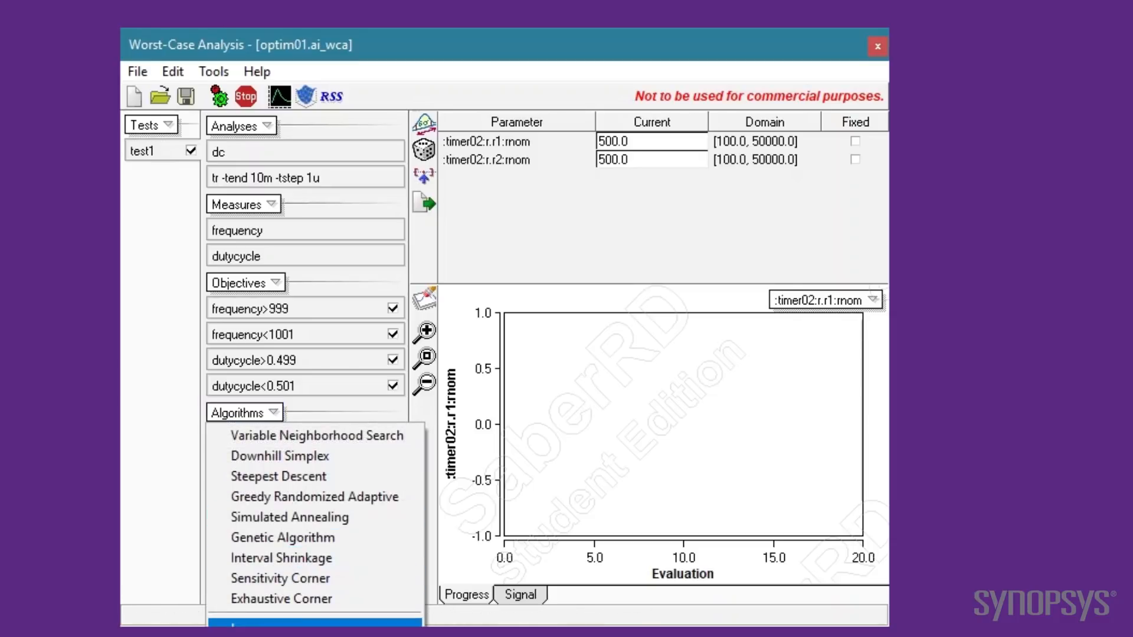
click(314, 620)
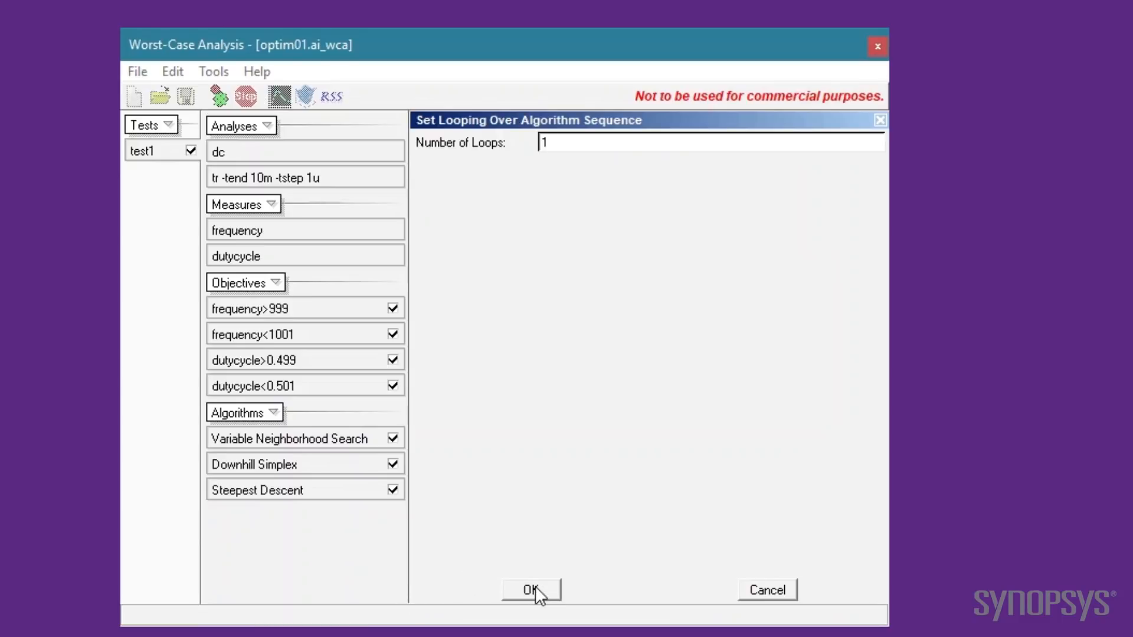
click(531, 590)
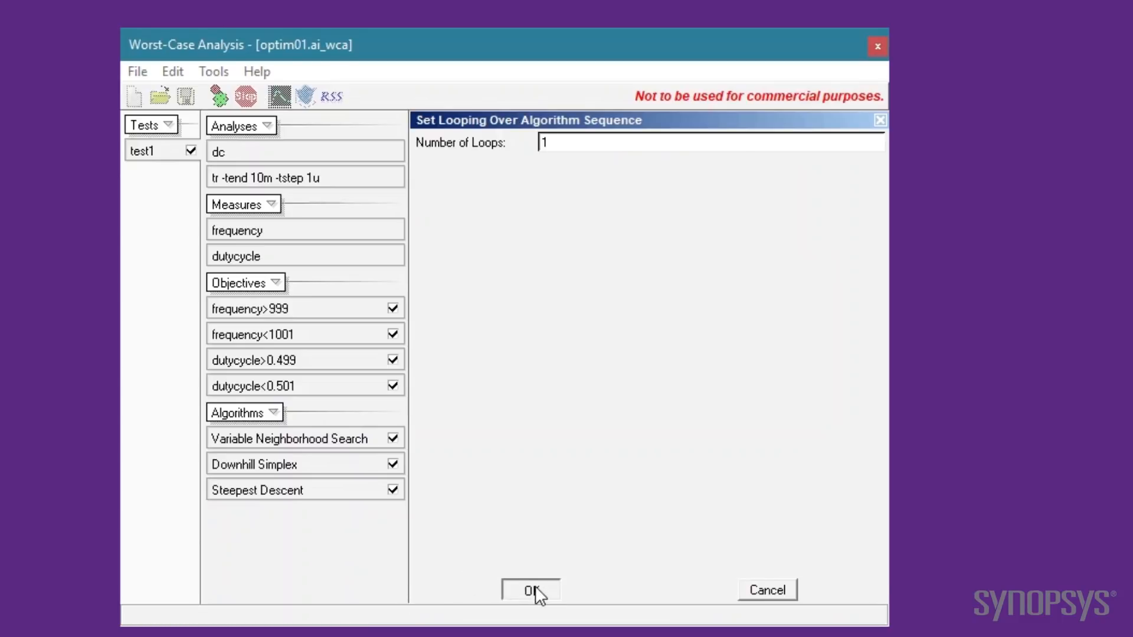
click(530, 590)
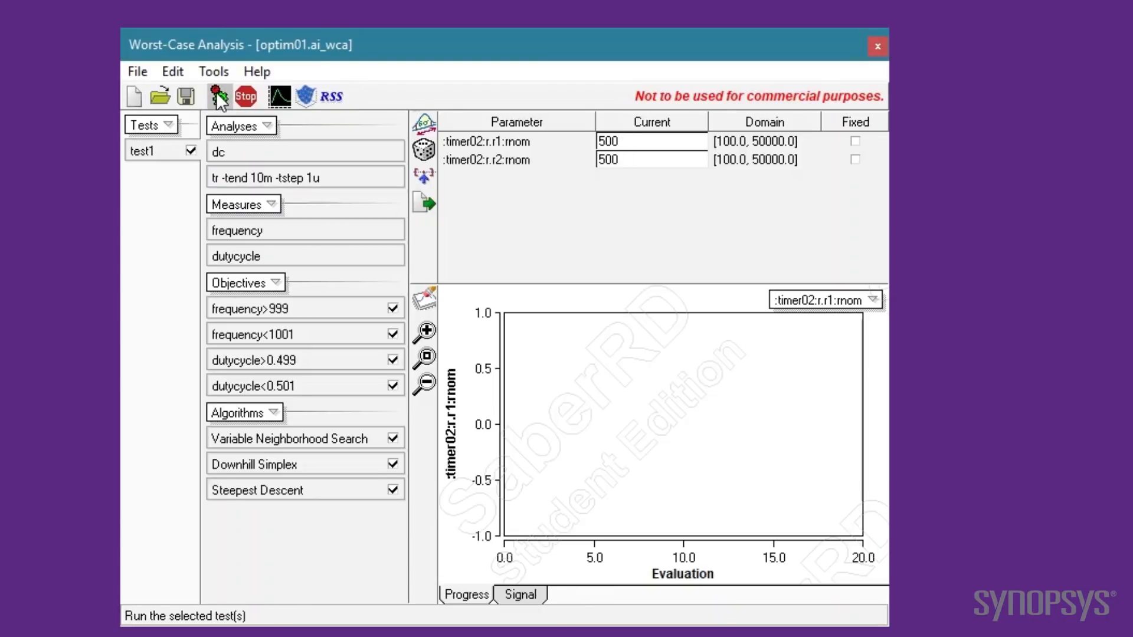
Run the optimization and watch the progress plot and timer output signal until dutycycle nears 0.4999
click(219, 95)
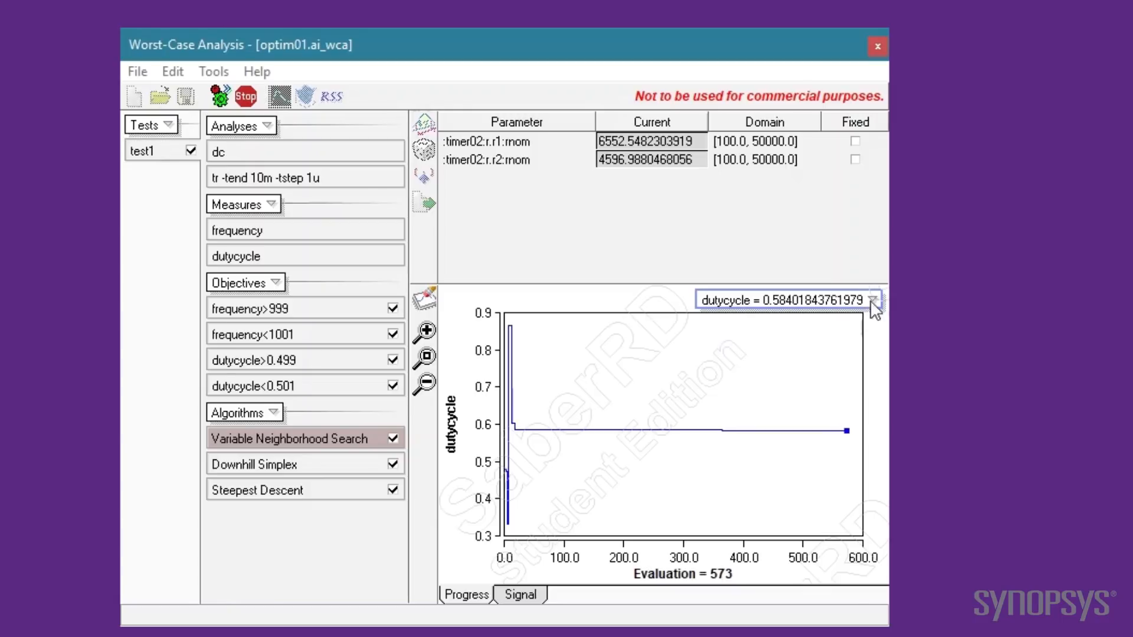
click(875, 300)
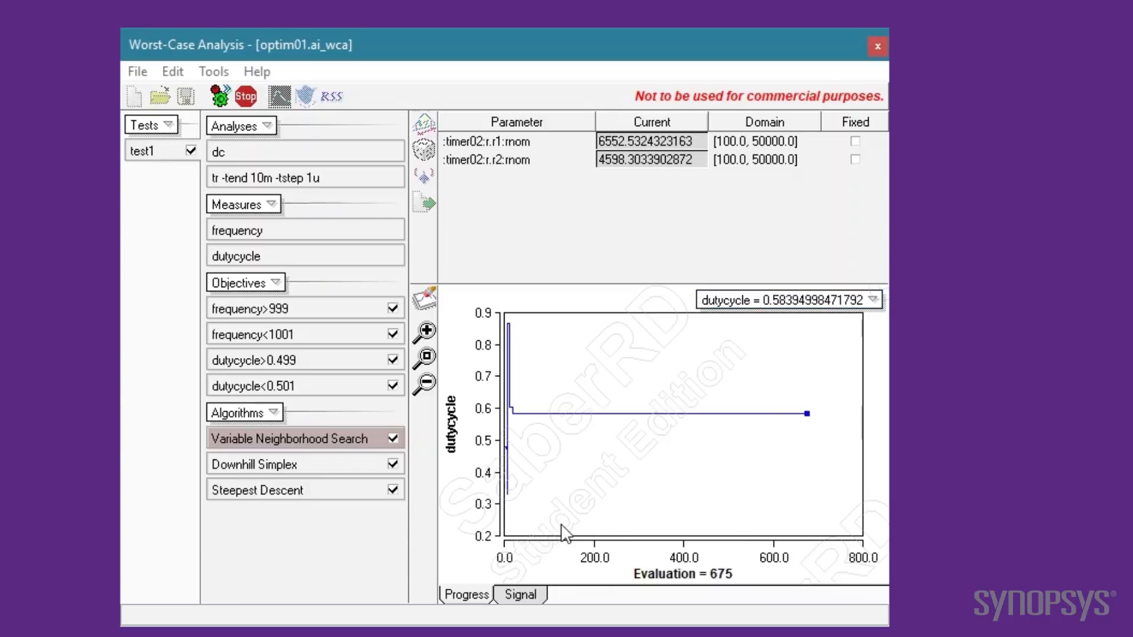
click(519, 594)
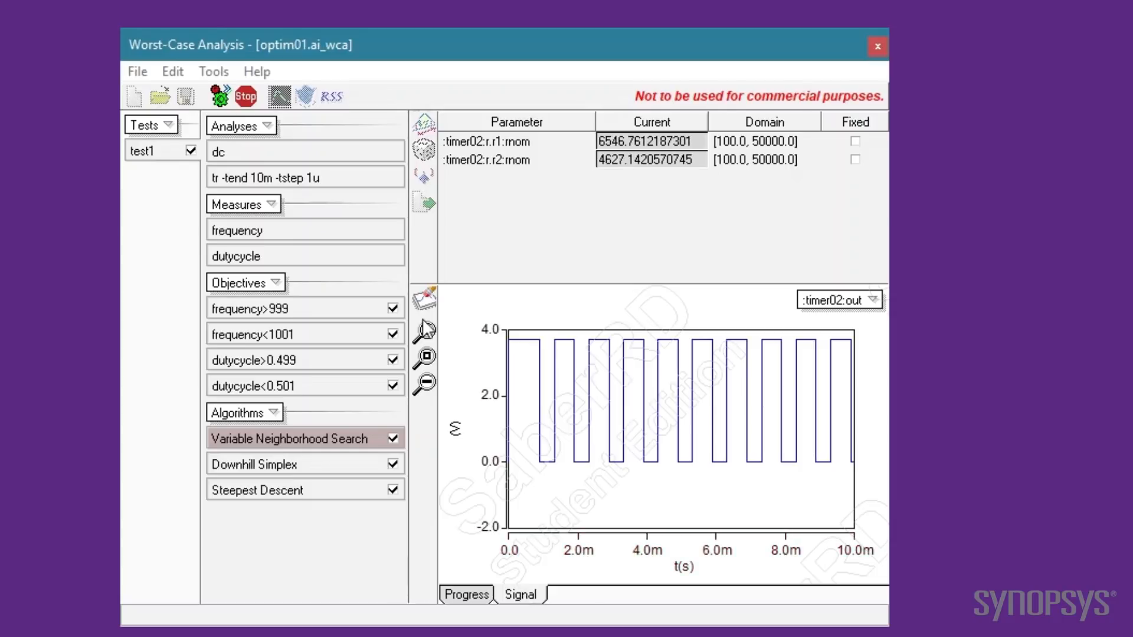
click(245, 96)
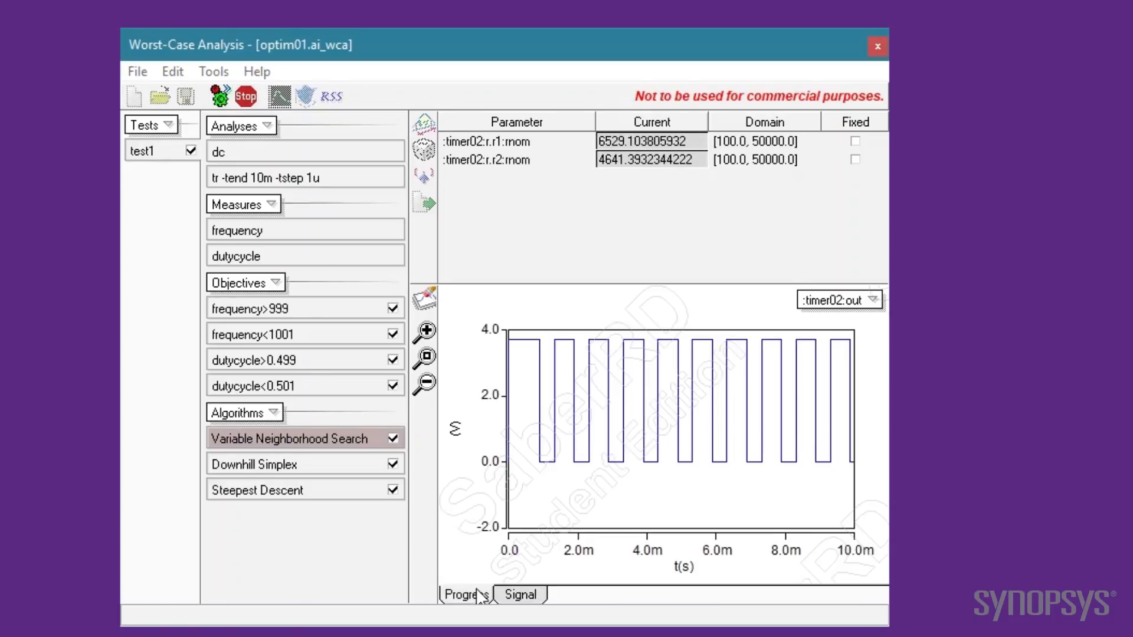
click(462, 595)
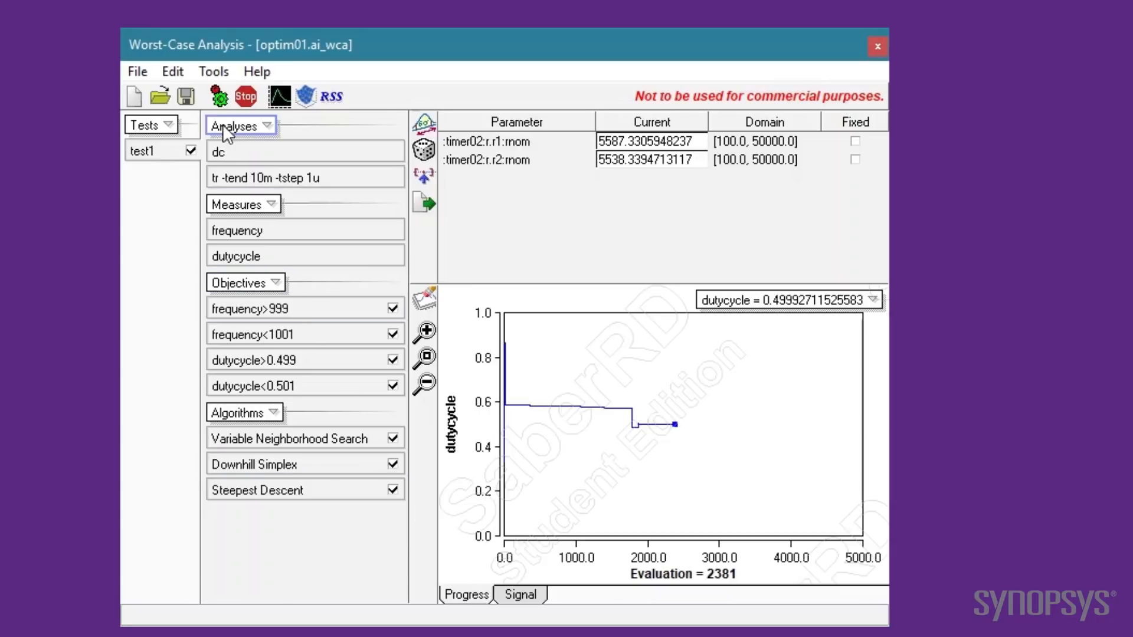
mouse_move(187, 98)
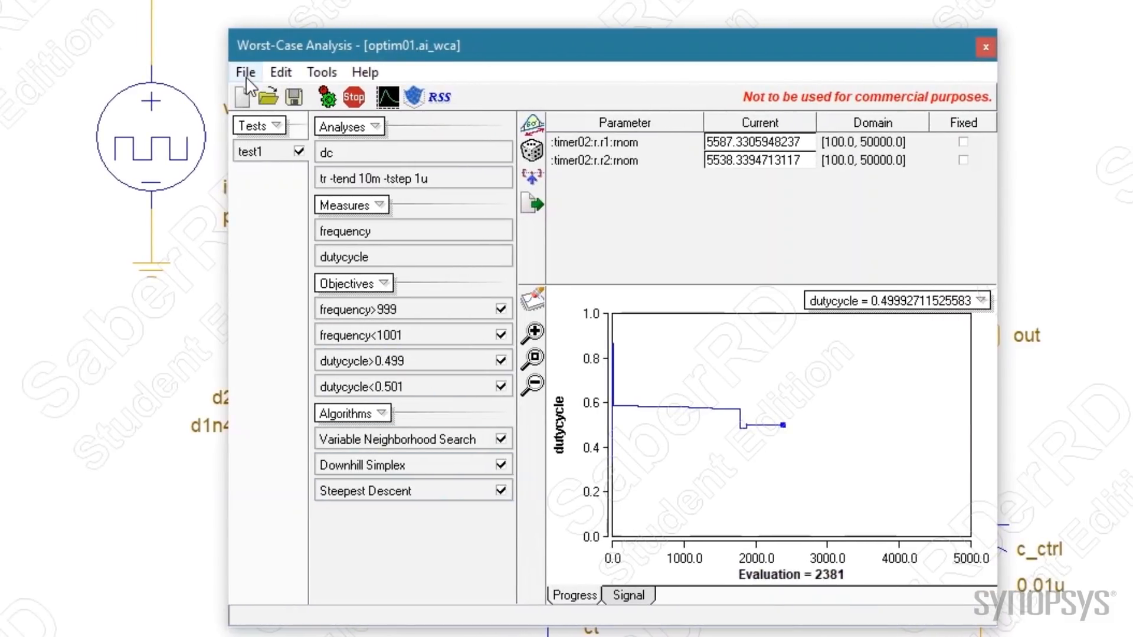
Export the optimized R1/R2 parameters to a new schematic design
click(246, 72)
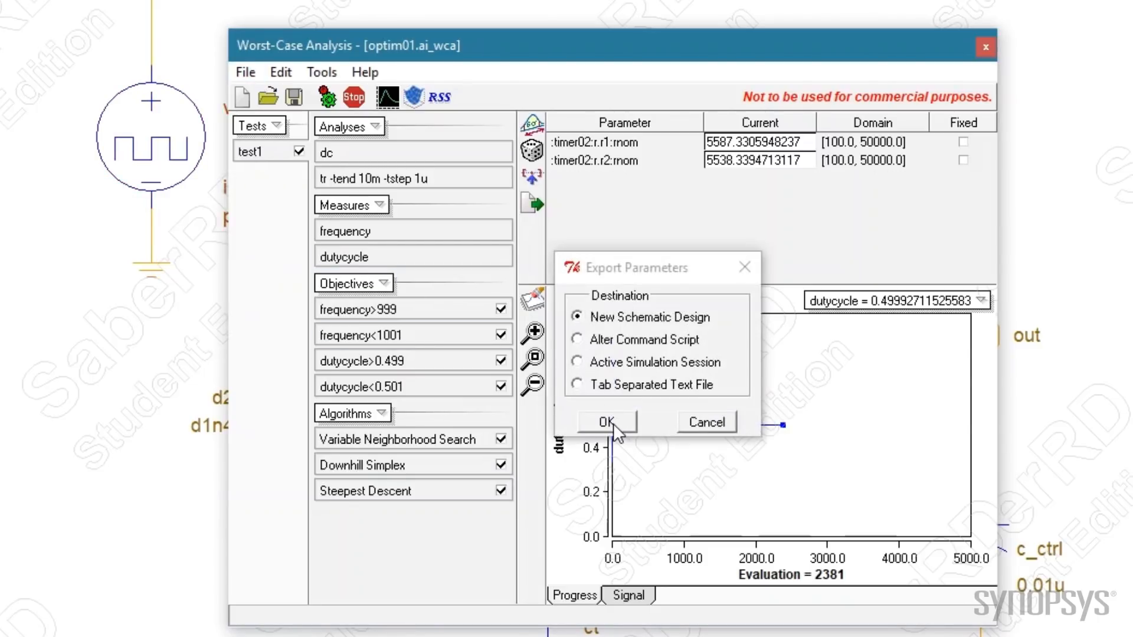
click(605, 423)
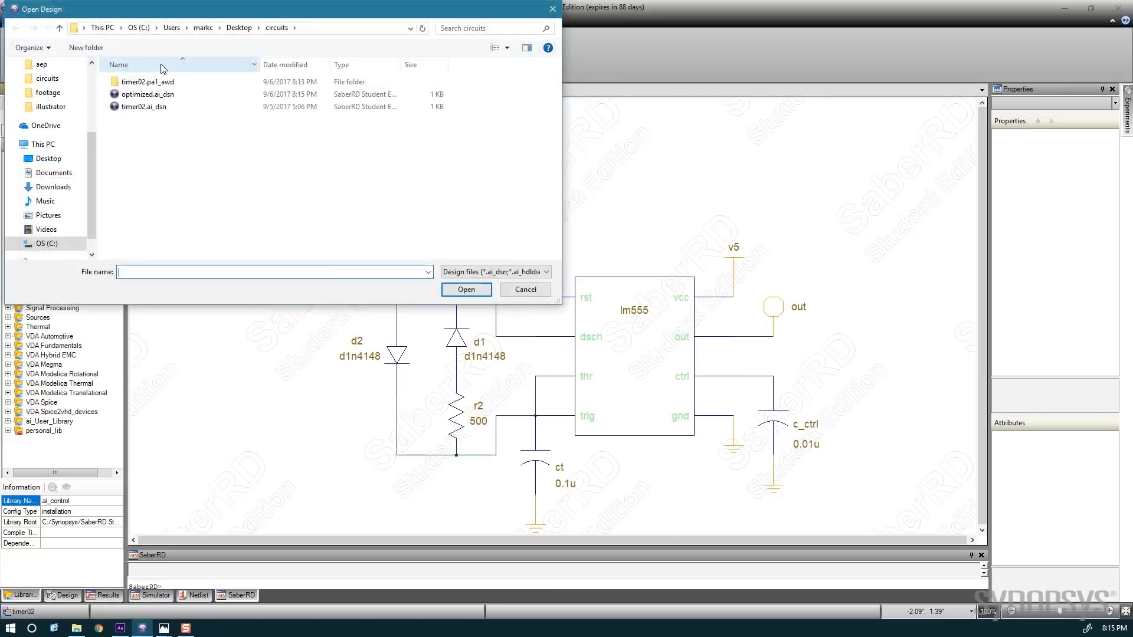
Open the optimized design showing r1 5587.33 and r2 5538.34
click(465, 289)
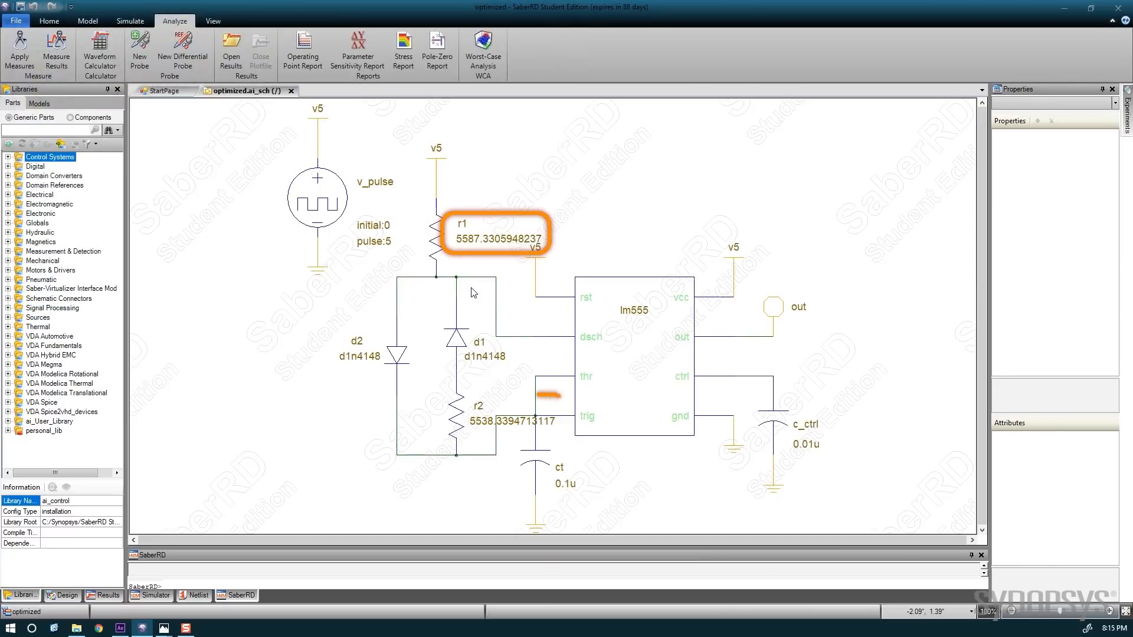